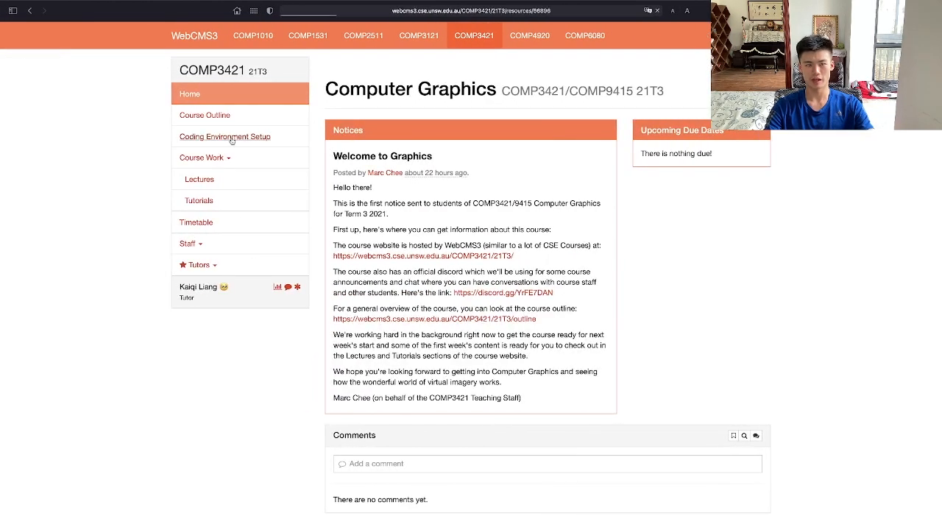
Open the Coding Environment Setup resource and view its GitLab README in the browser.
left_click(224, 136)
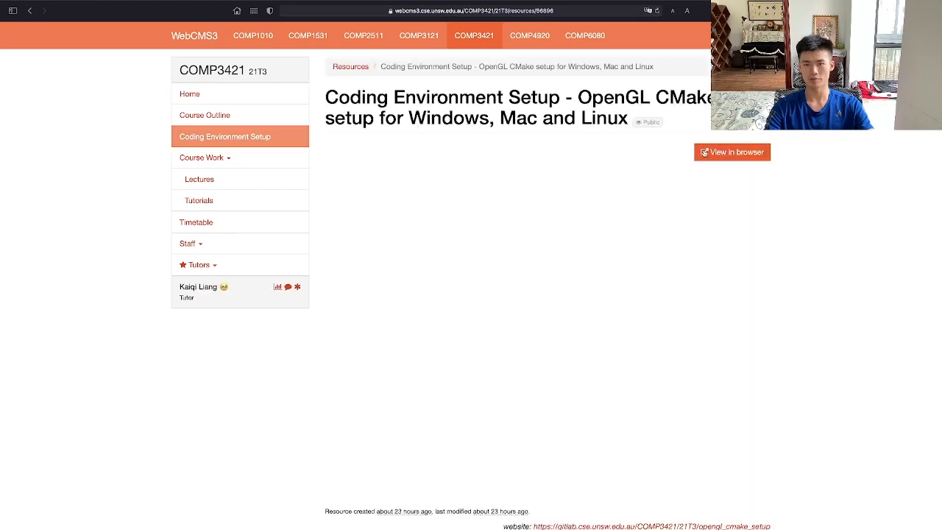
left_click(731, 152)
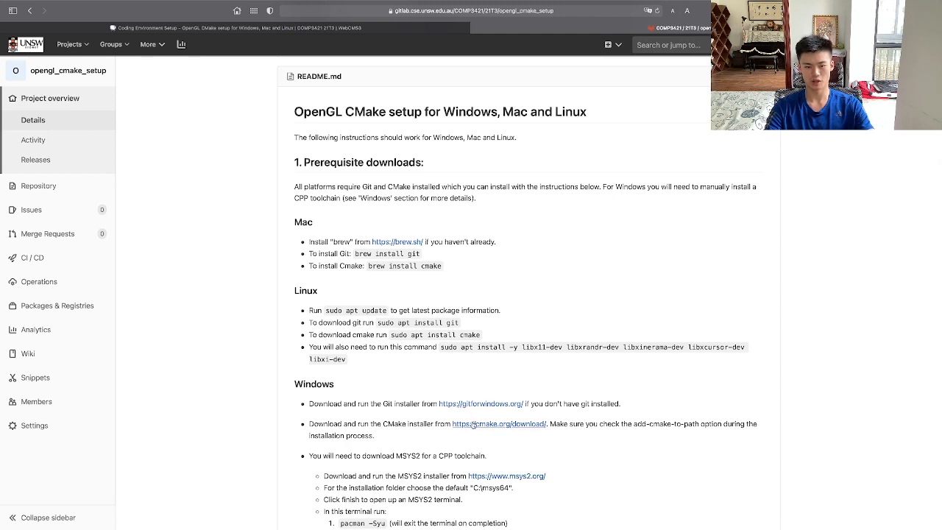
Browse the CMake 3.21.2 download page to the macOS binaries, then switch to the CMake app.
left_click(497, 424)
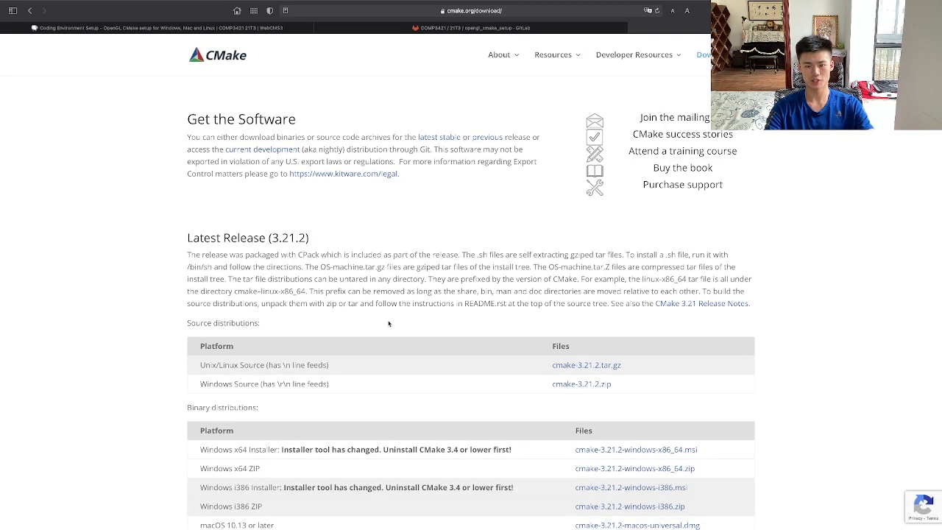
scroll("down", 3)
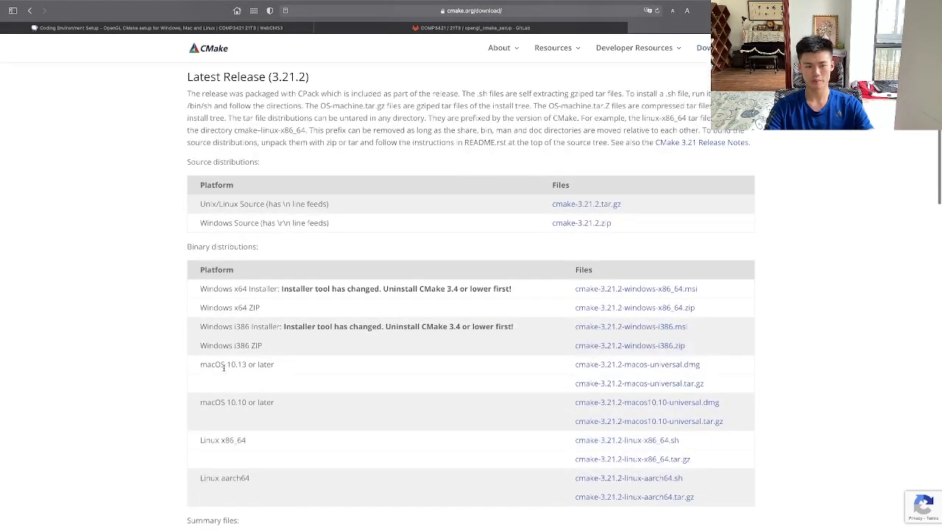
mouse_move(608, 371)
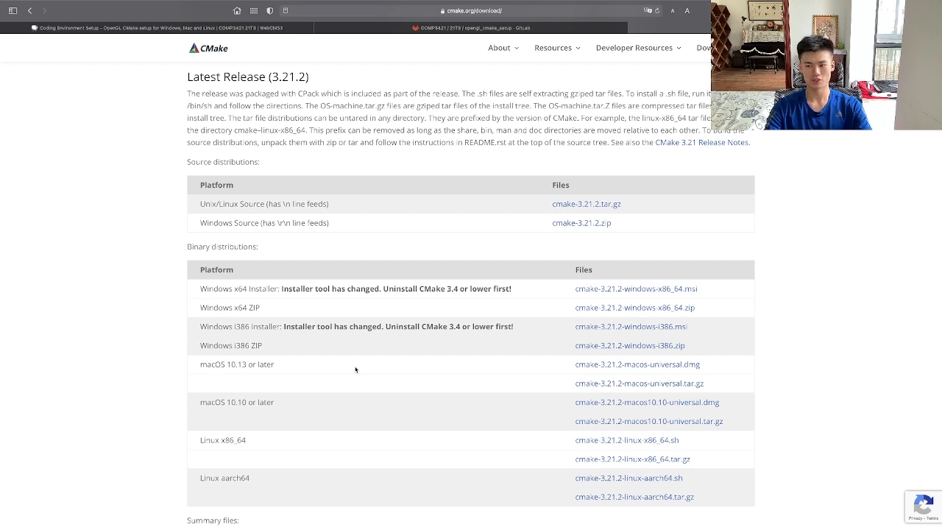
key("cmd+space")
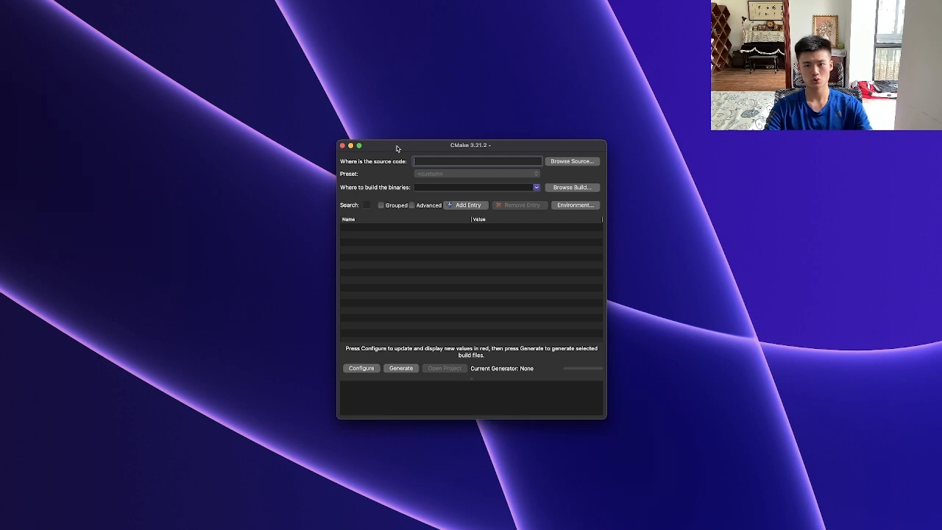
Show CMake's 'How to Install For Command Line Use' instructions from the Tools menu.
left_click(75, 6)
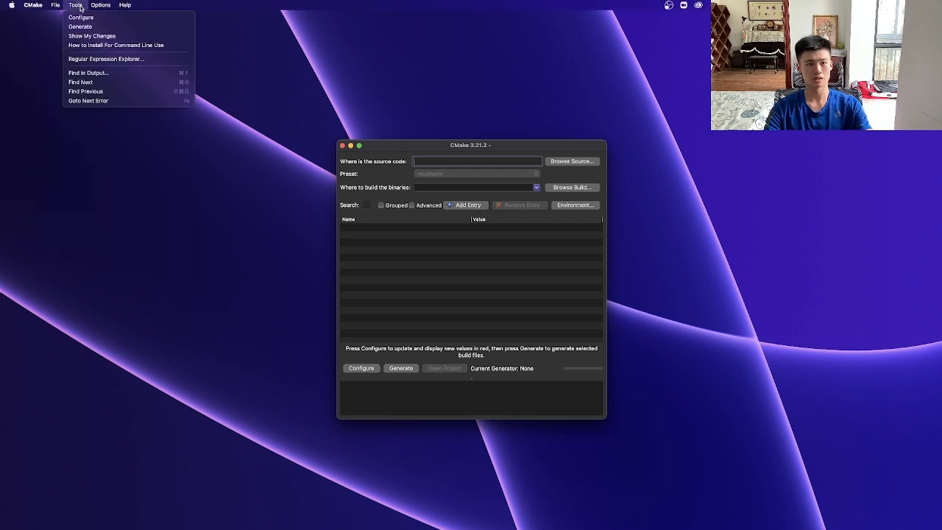
left_click(115, 44)
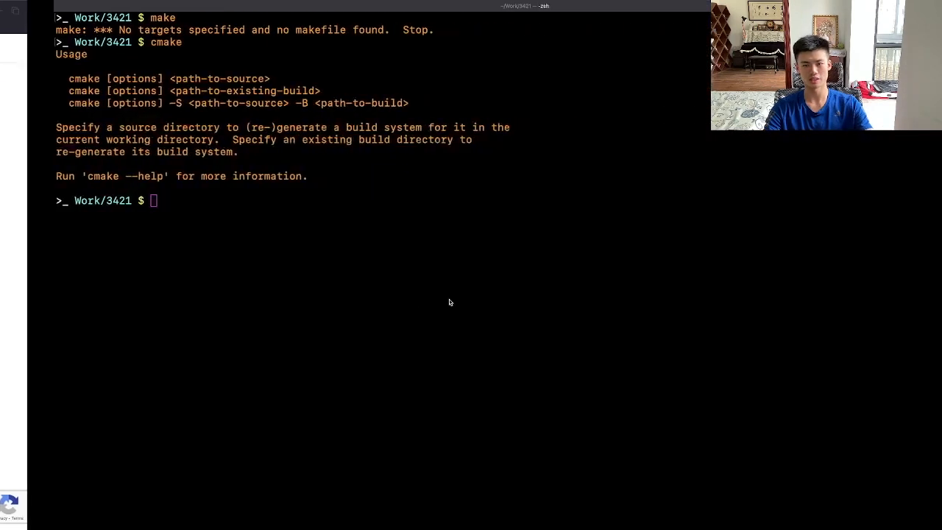
Run 'which make' and 'which cmake' in Terminal, then return to the CMake install notes.
type("which make")
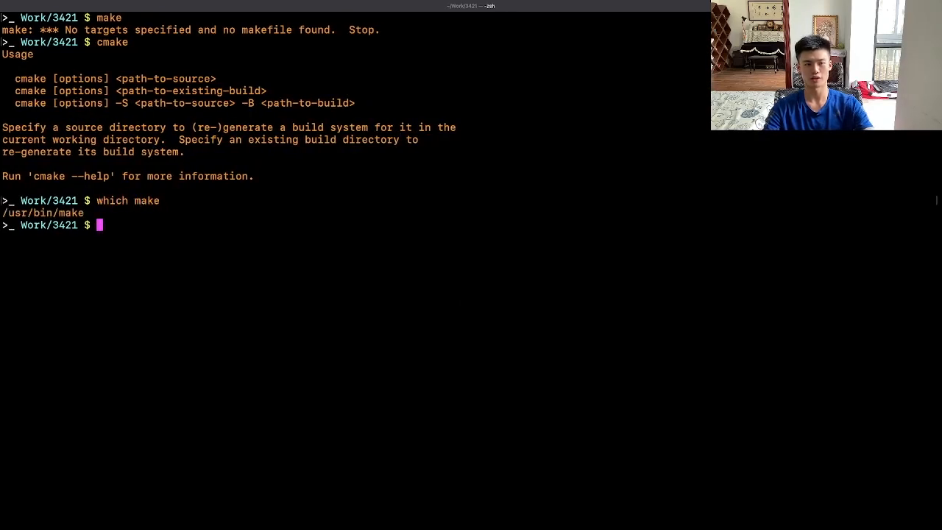
type("w")
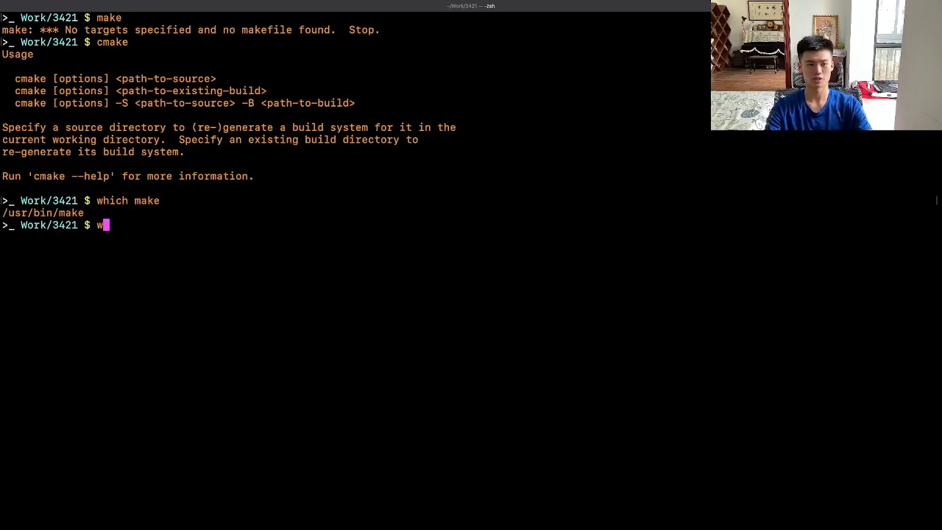
type("which cmake")
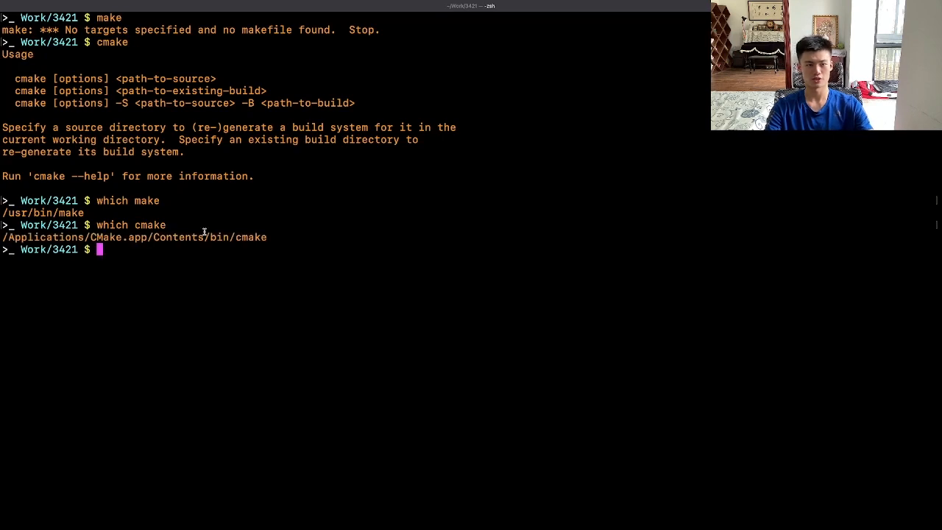
double_click(43, 237)
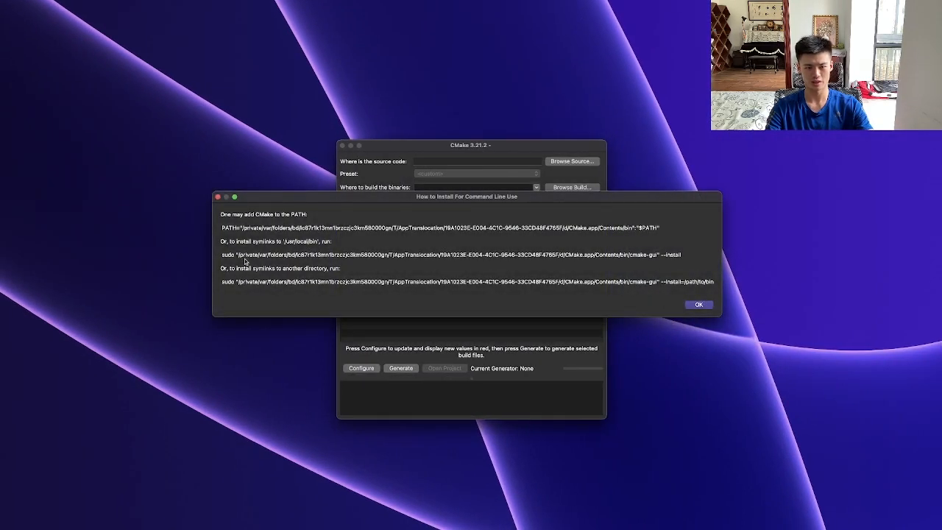
mouse_move(627, 235)
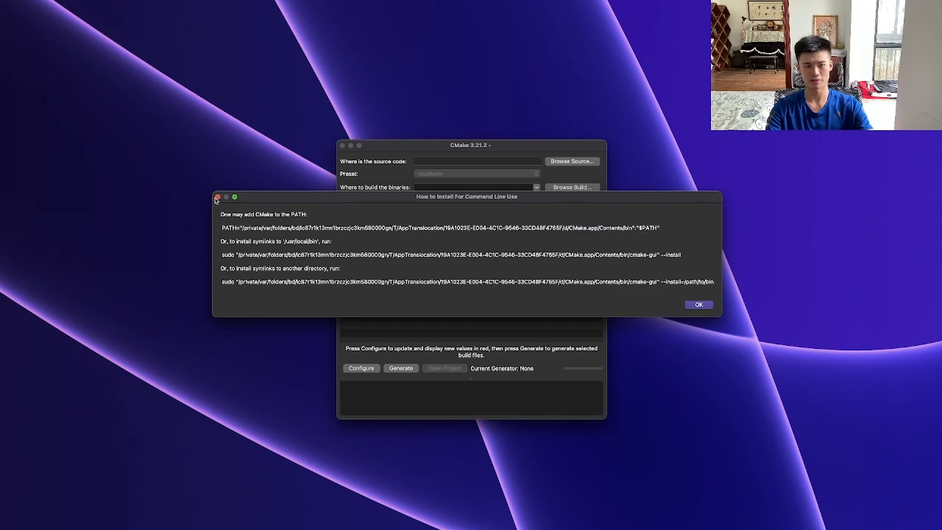
Dismiss the command-line install instructions dialog with OK.
left_click(698, 305)
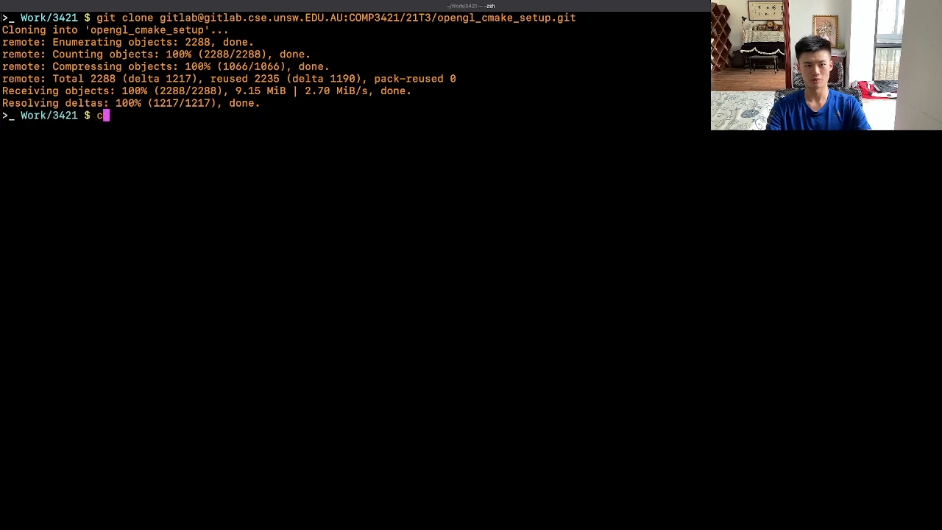
Launch VS Code on the cloned opengl_cmake_setup folder with 'code .'.
type("ode o")
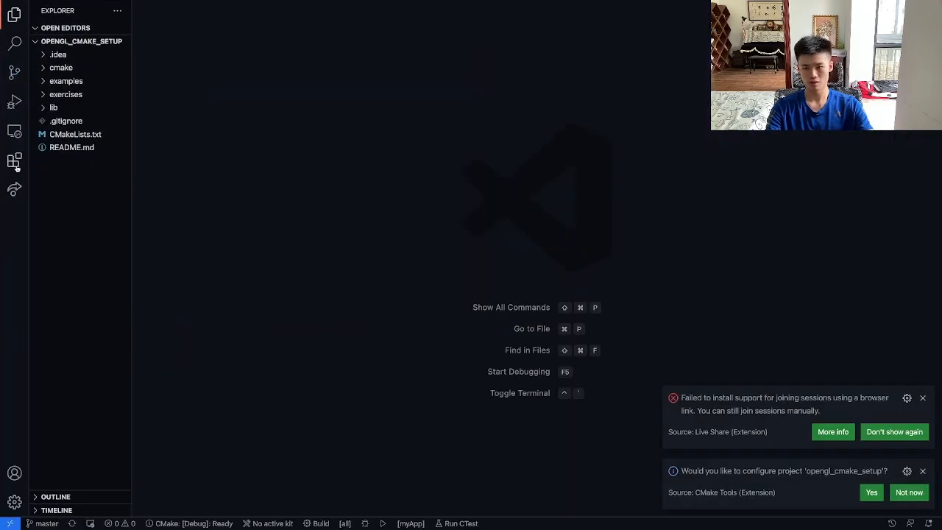
Search the Extensions sidebar for 'cmake' and review the installed CMake language extension.
left_click(15, 161)
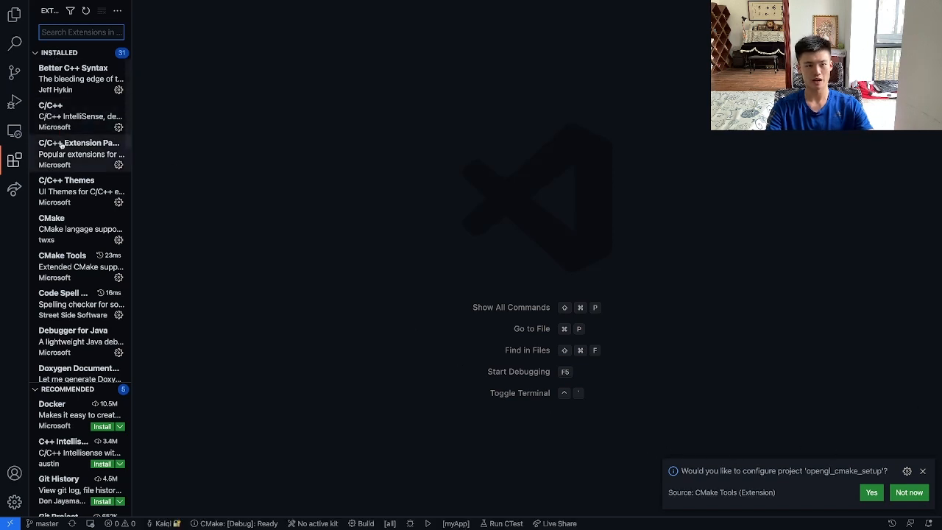
type("cmake")
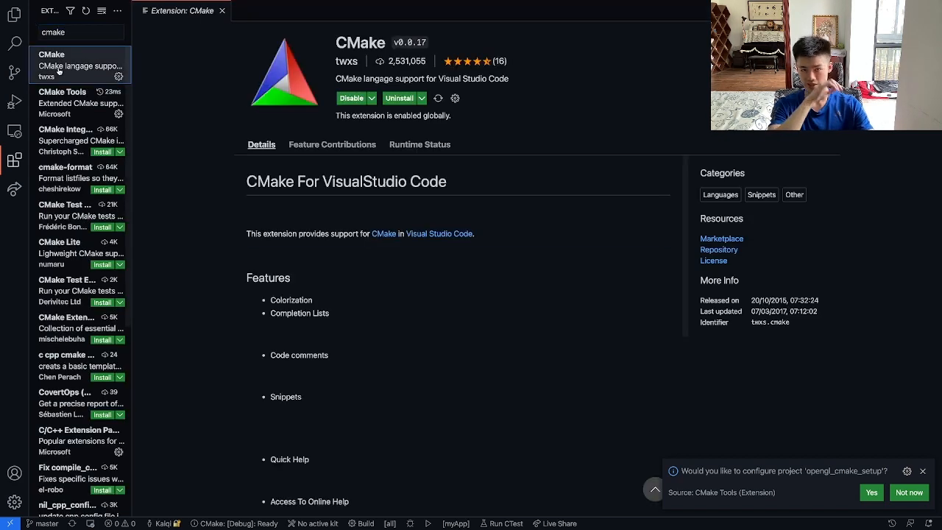
left_click(66, 103)
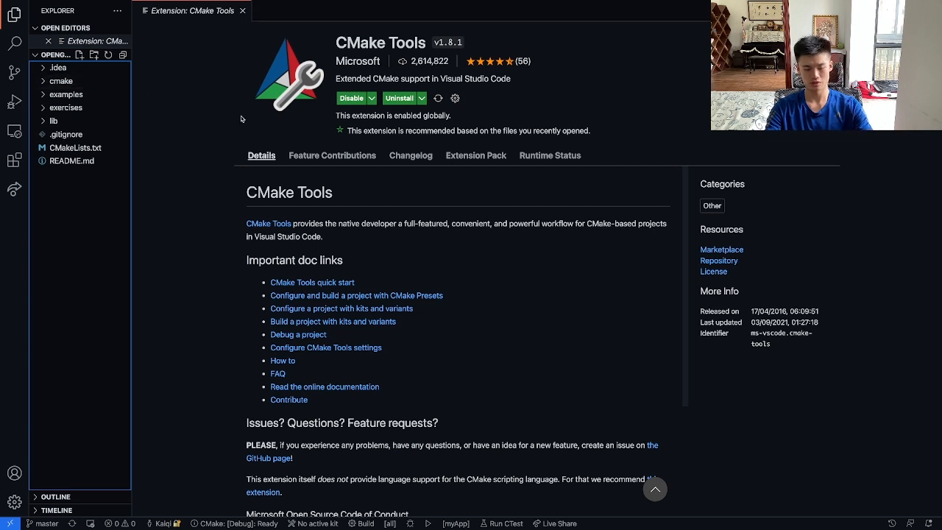
Run CMake: Configure from the Command Palette to generate build files in the build folder.
type("cmake")
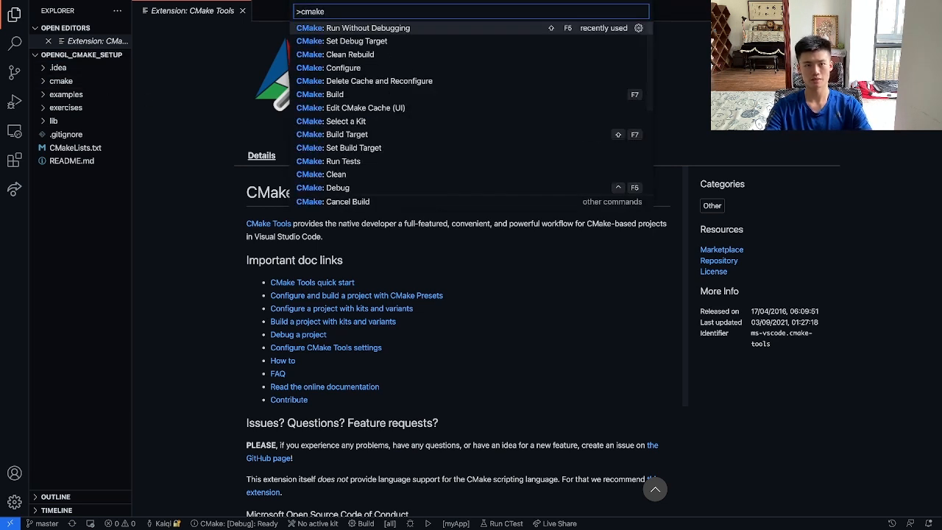
type(":")
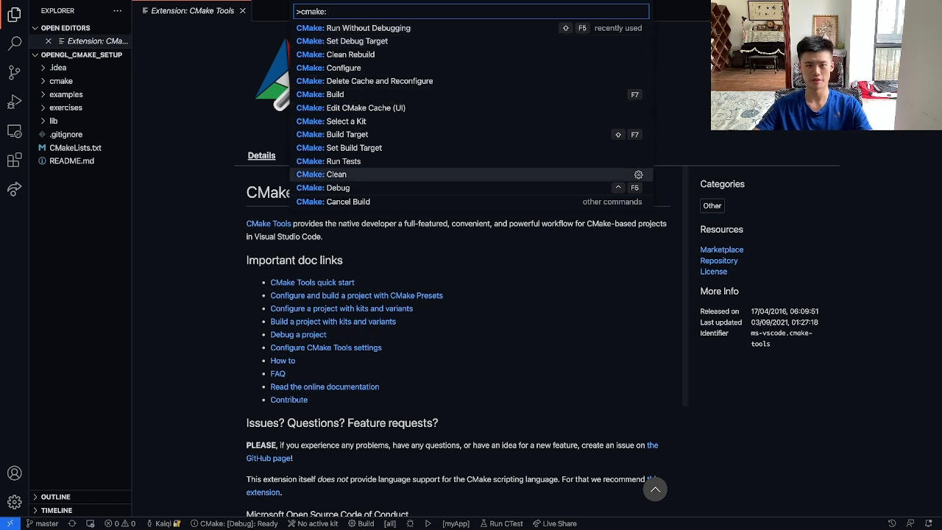
scroll("down", 3)
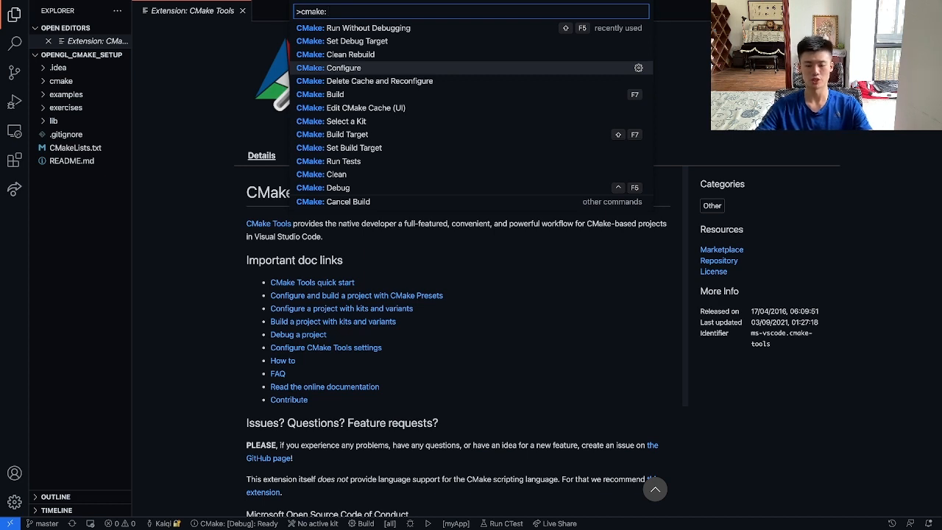
left_click(329, 68)
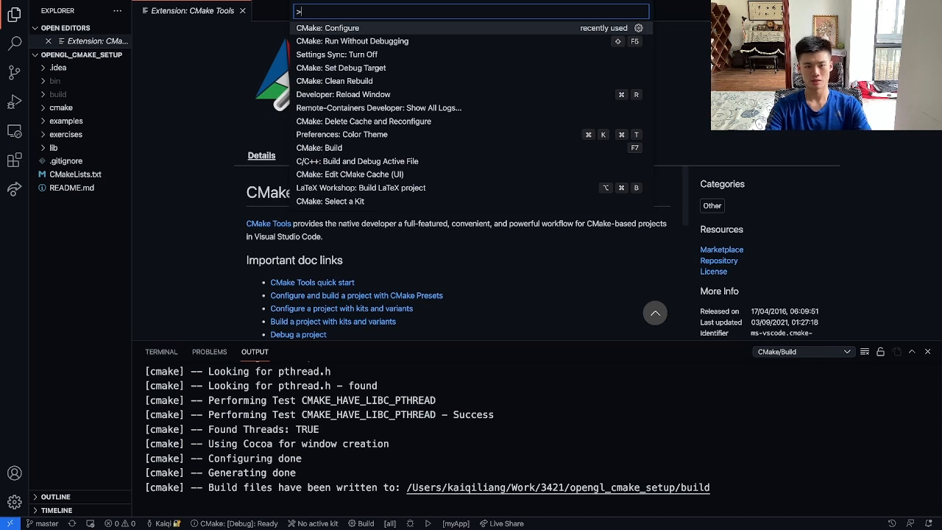
Search the Command Palette for 'cmake target' and bring up the project's launch target list.
type("cmake")
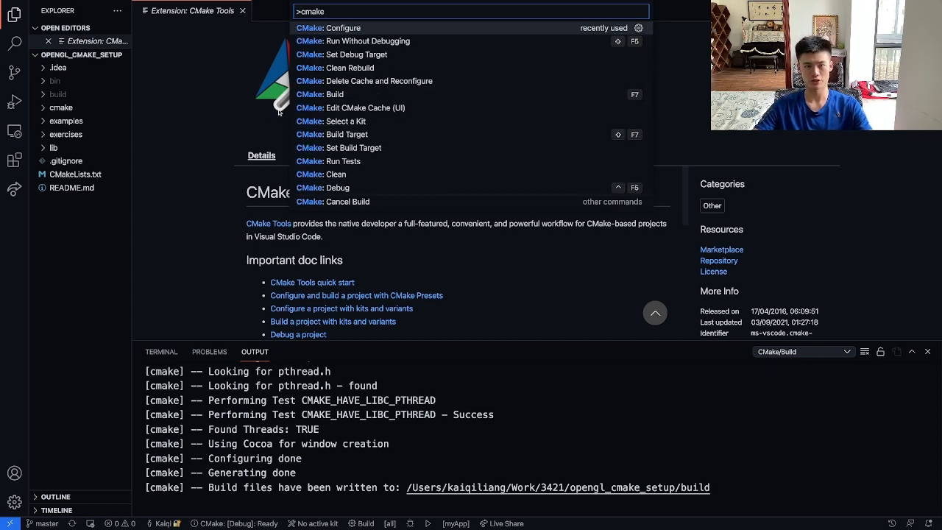
mouse_move(165, 144)
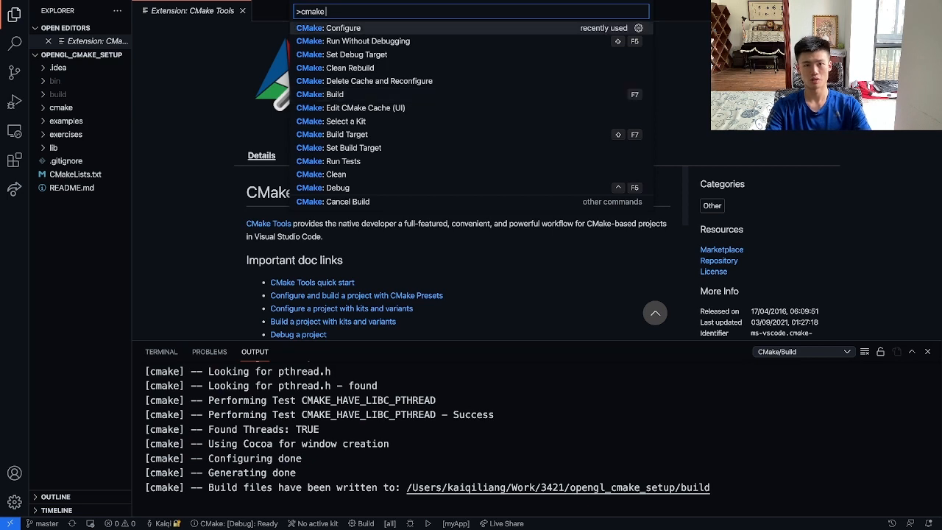
type("target")
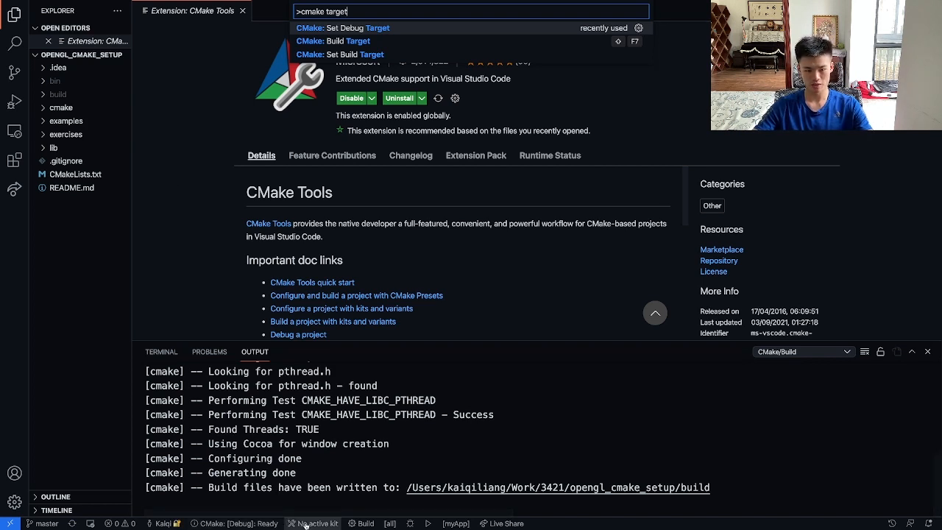
mouse_move(390, 524)
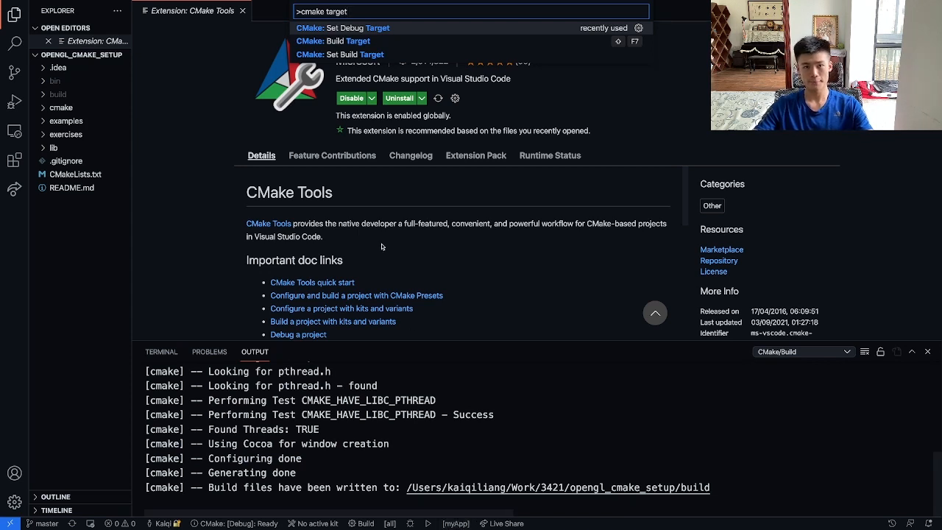
mouse_move(212, 130)
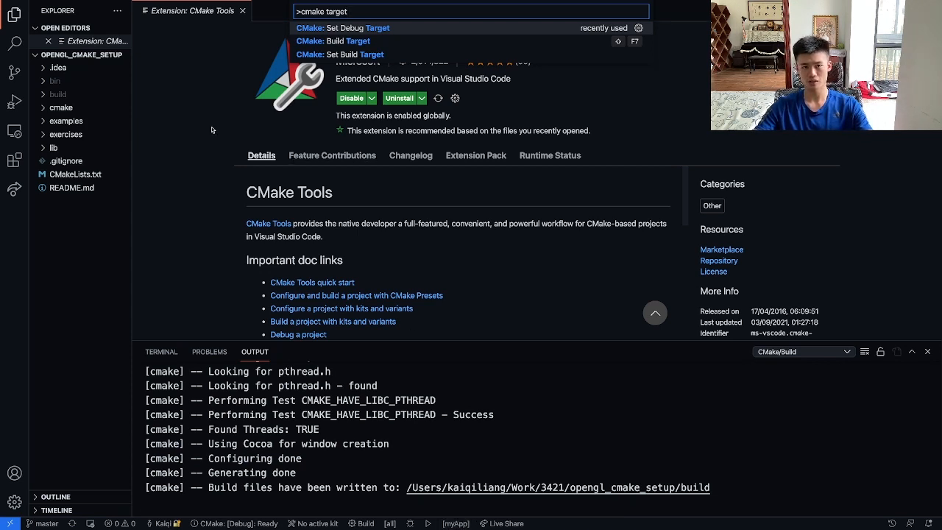
left_click(358, 28)
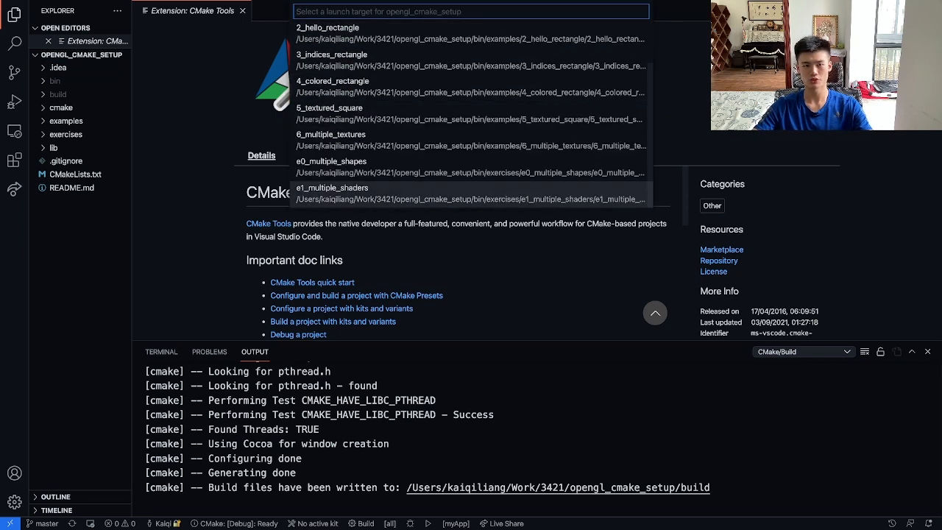
mouse_move(168, 159)
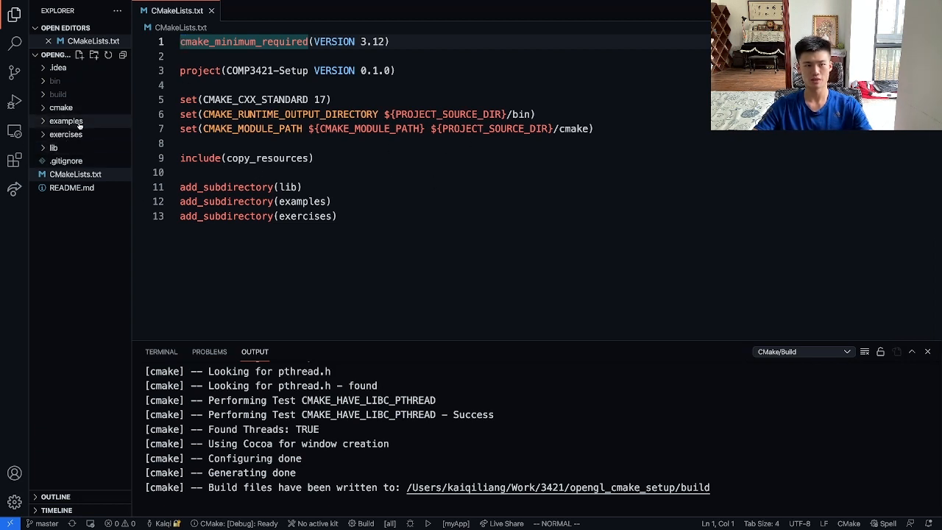
Inspect the e1_multiple_shaders exercise's CMakeLists.txt, then close it.
left_click(67, 134)
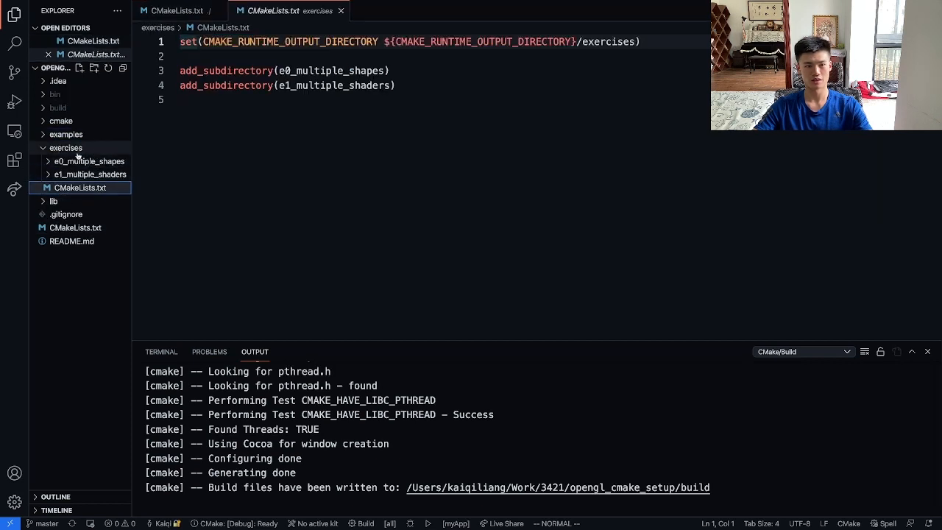
left_click(89, 174)
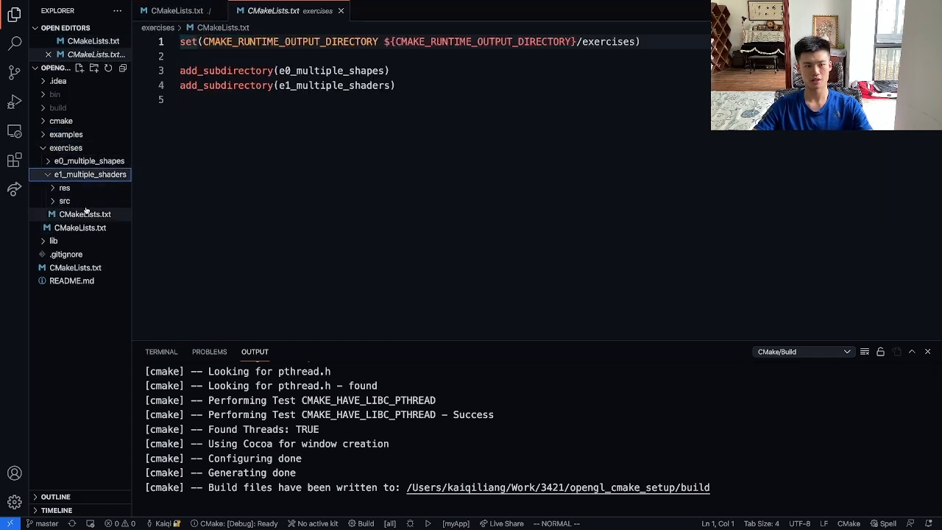
left_click(85, 215)
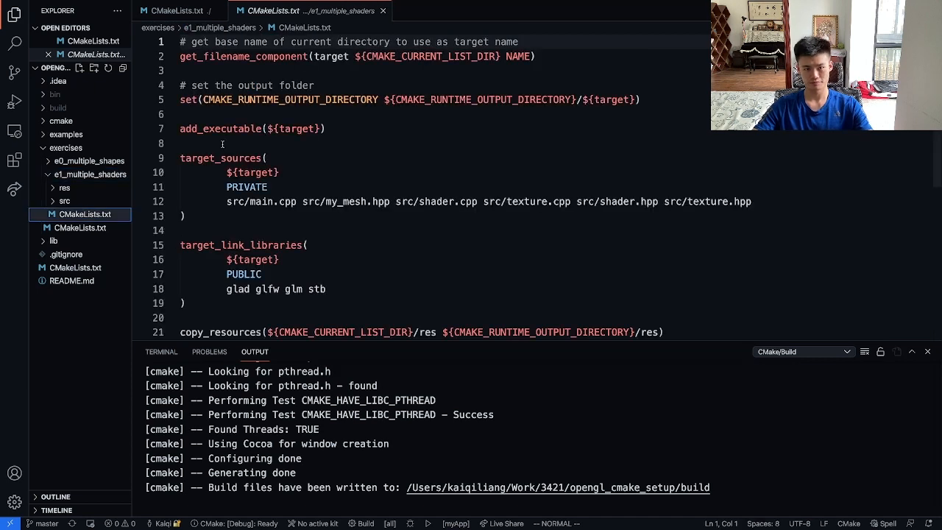
scroll("down", 3)
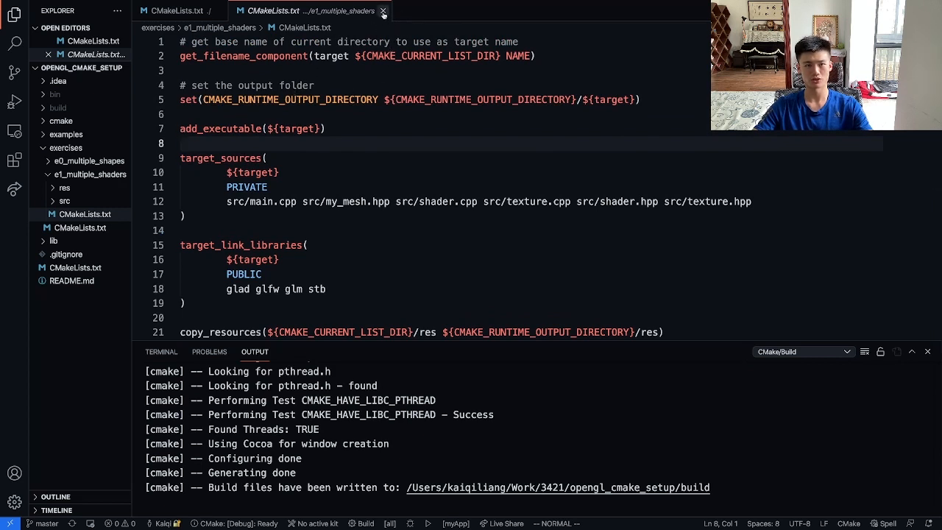
left_click(383, 10)
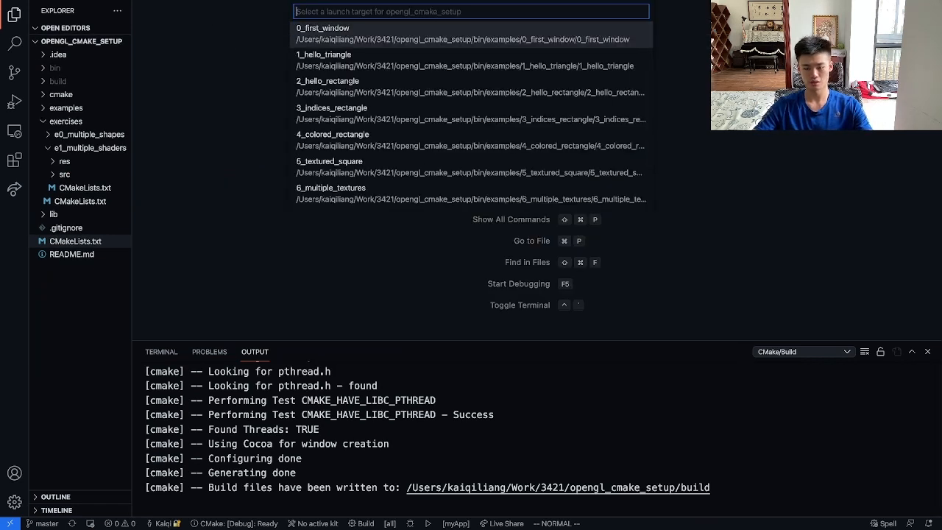
Run 0_first_window without debugging, then close its empty Example window.
left_click(462, 34)
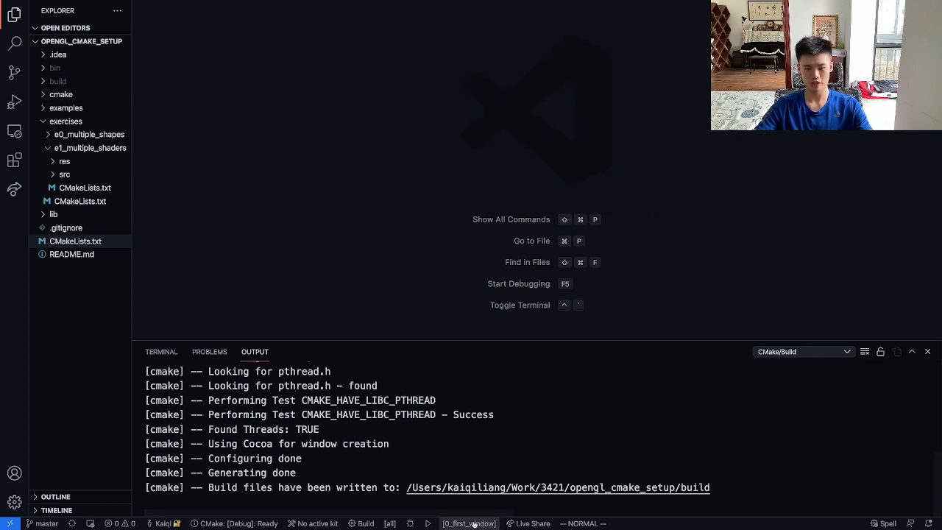
mouse_move(321, 271)
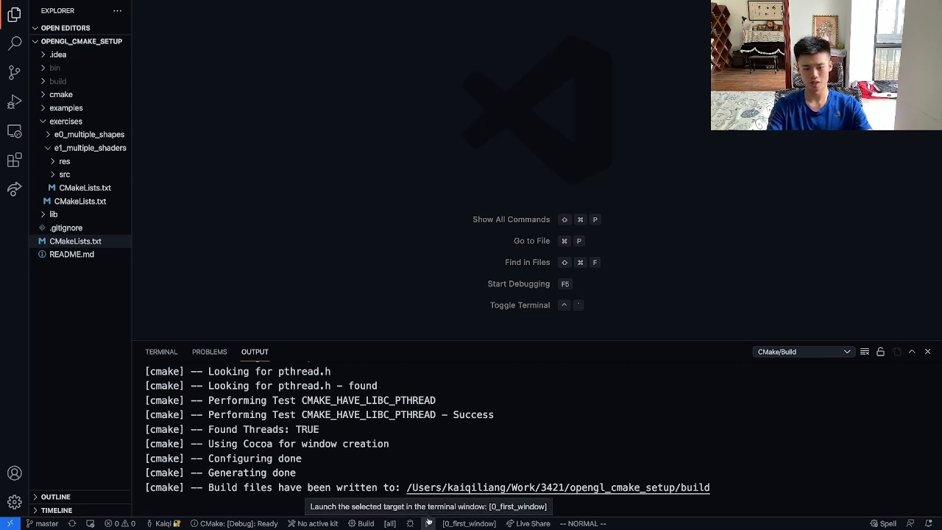
type("ru")
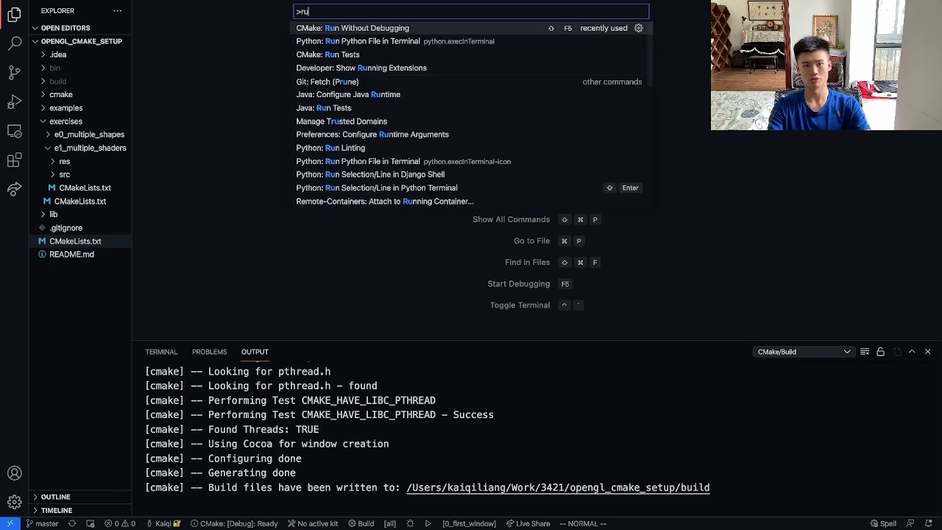
left_click(351, 28)
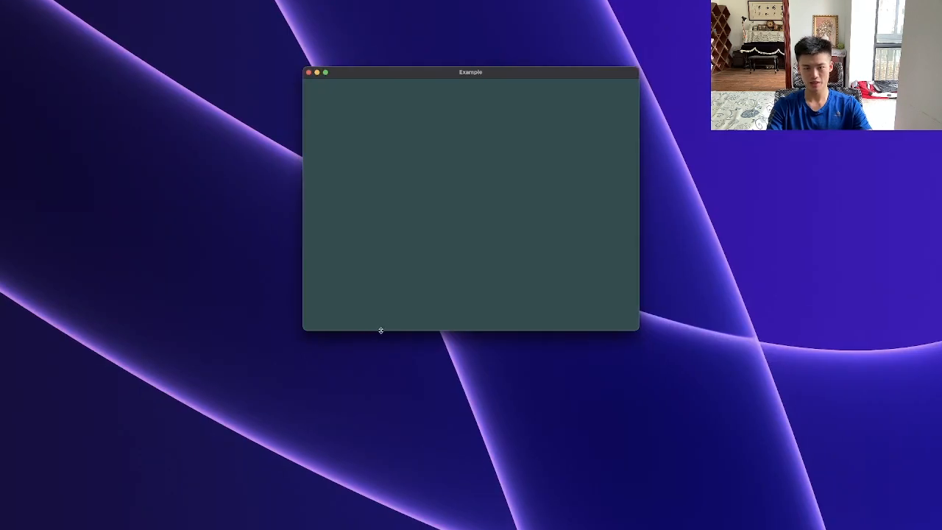
mouse_move(338, 116)
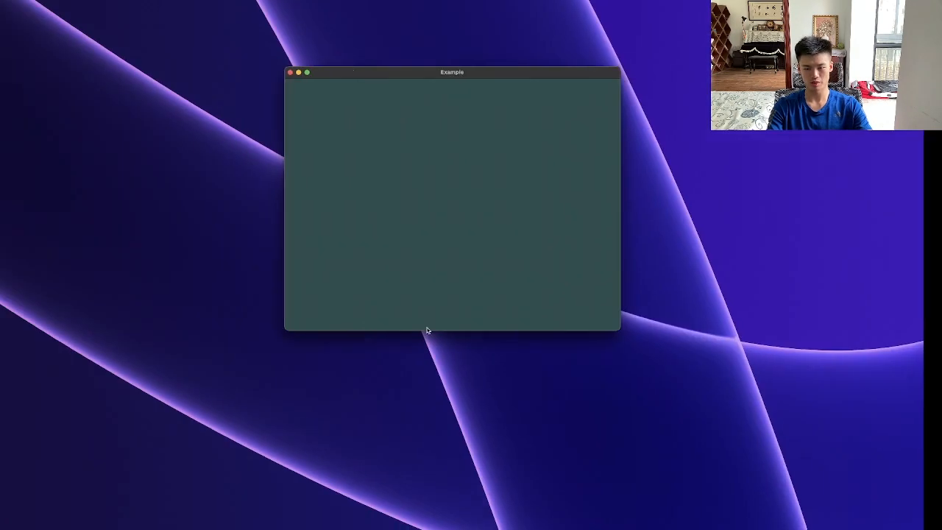
left_click(296, 72)
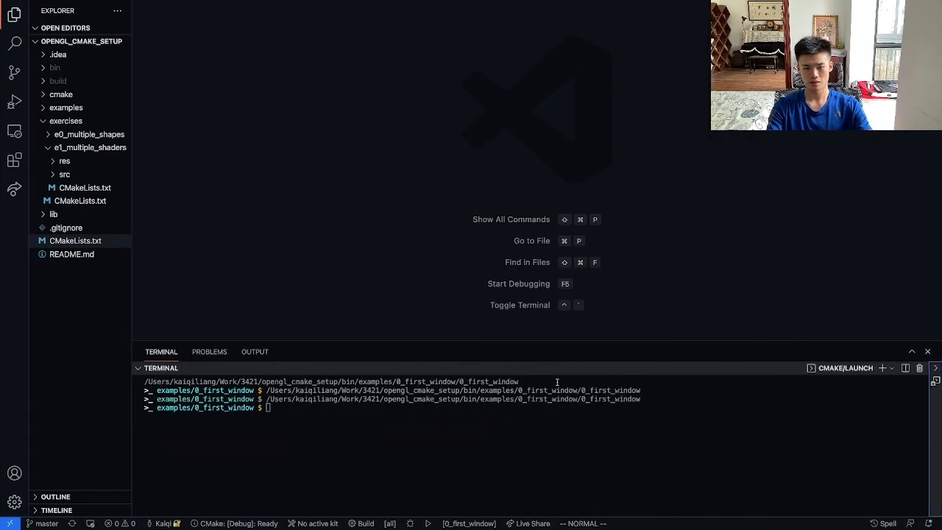
mouse_move(414, 312)
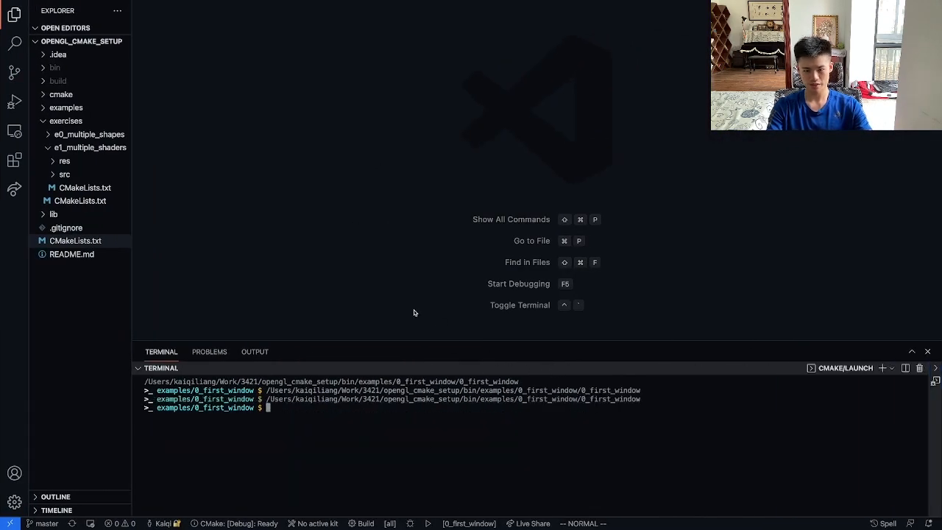
mouse_move(329, 204)
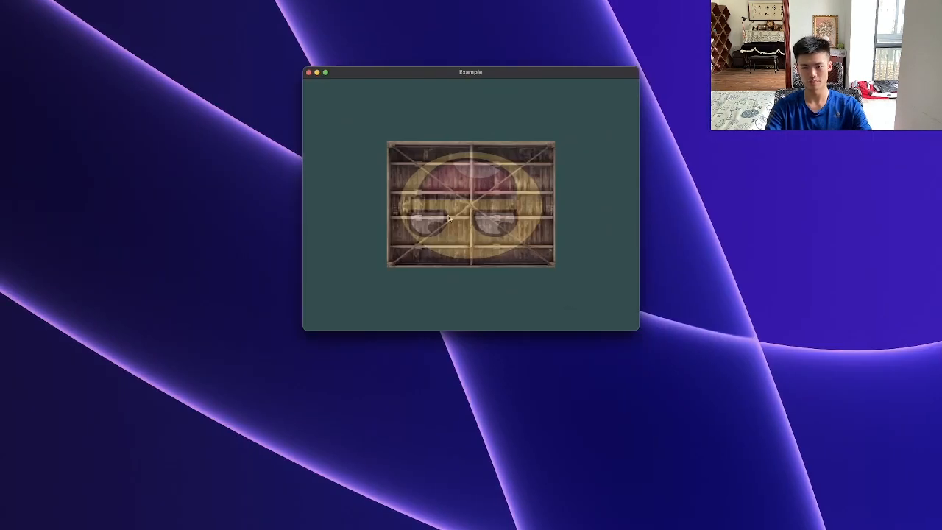
Close the textured rectangle Example window after running 6_multiple_textures.
left_click(309, 72)
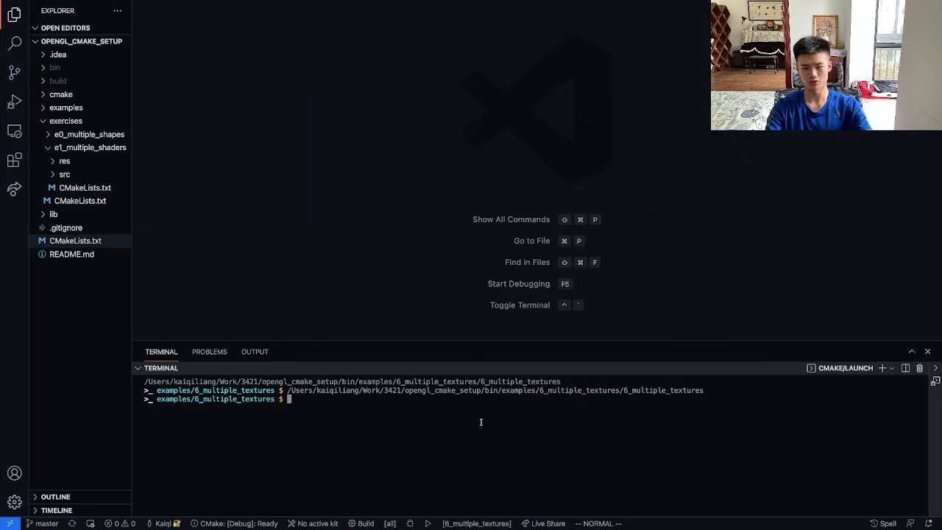
mouse_move(415, 286)
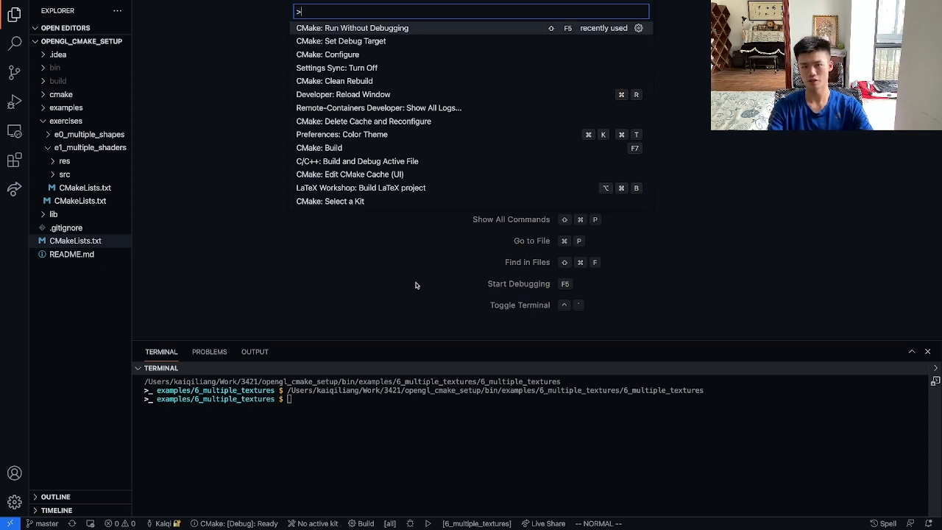
Build all targets with CMake: Build, then build only the 1_hello_triangle target.
type("build")
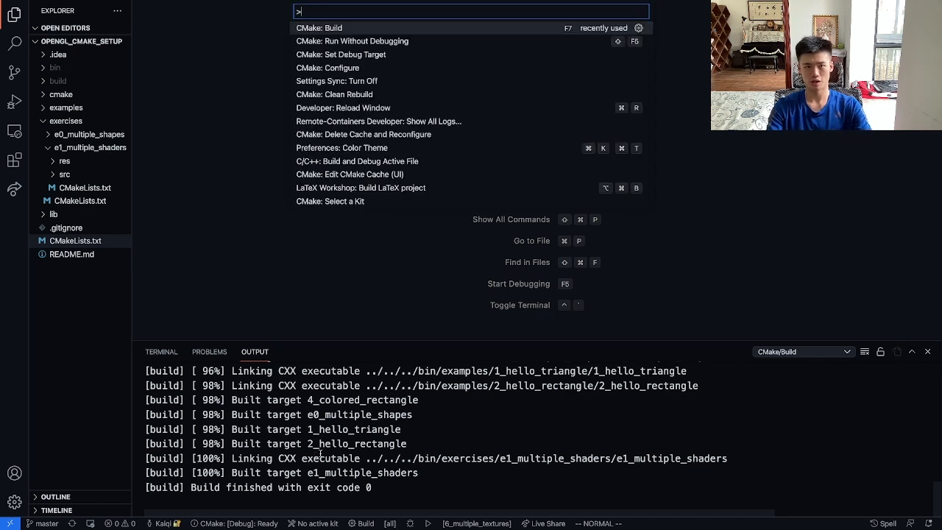
type("build t")
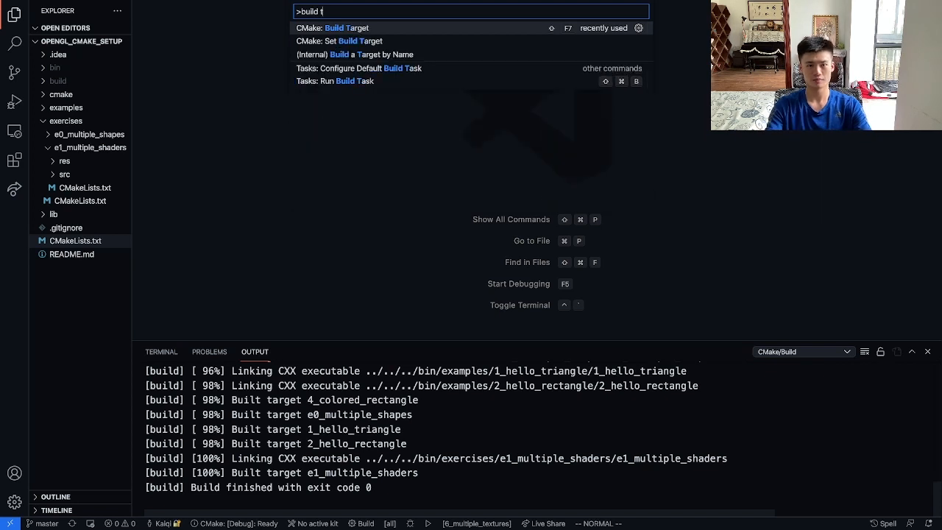
left_click(338, 41)
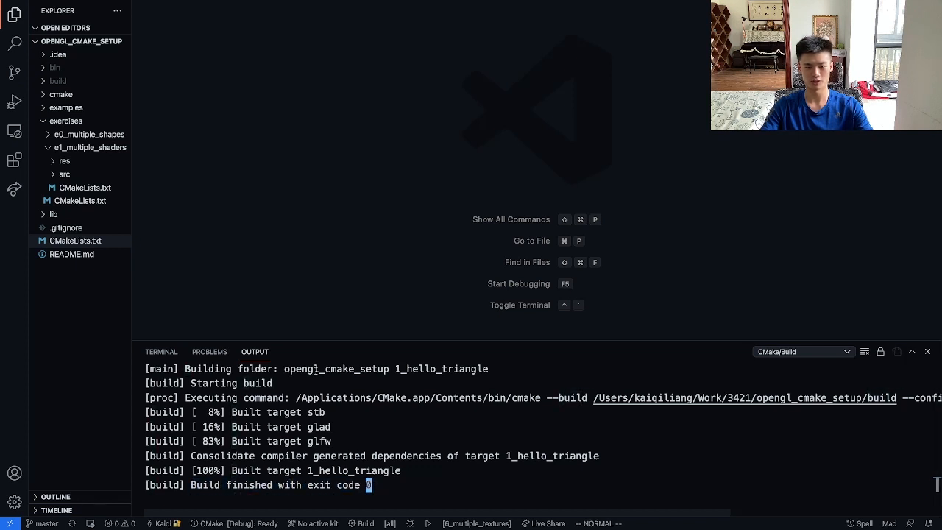
mouse_move(289, 259)
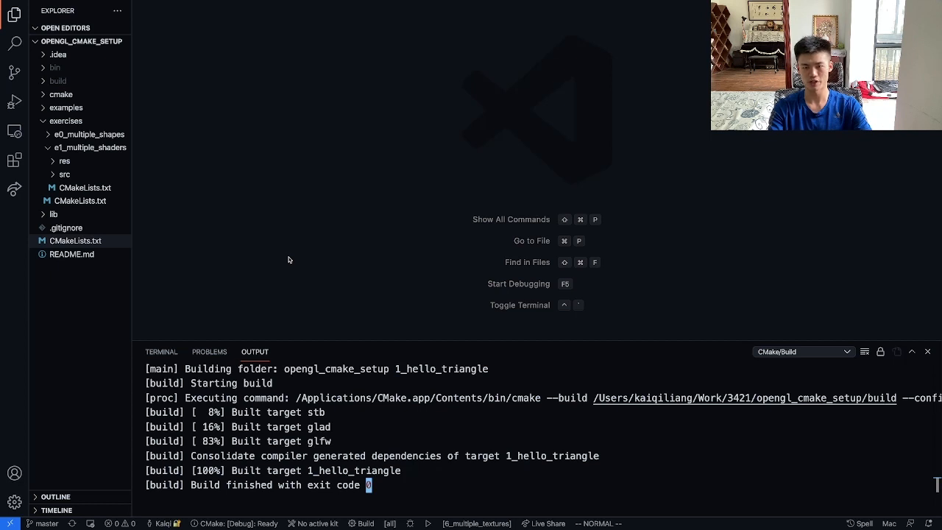
Set the CMake debug target from the Command Palette, then start a project build.
key("cmd+shift+p")
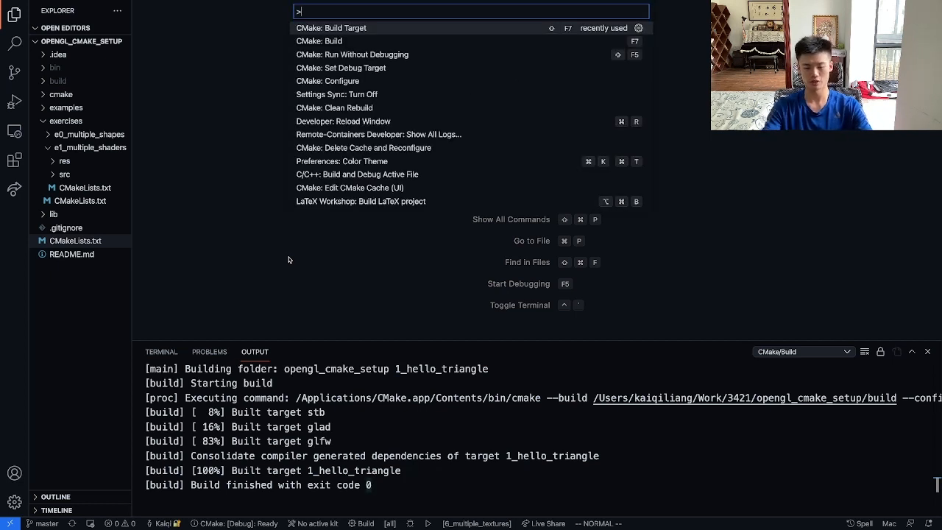
type("set")
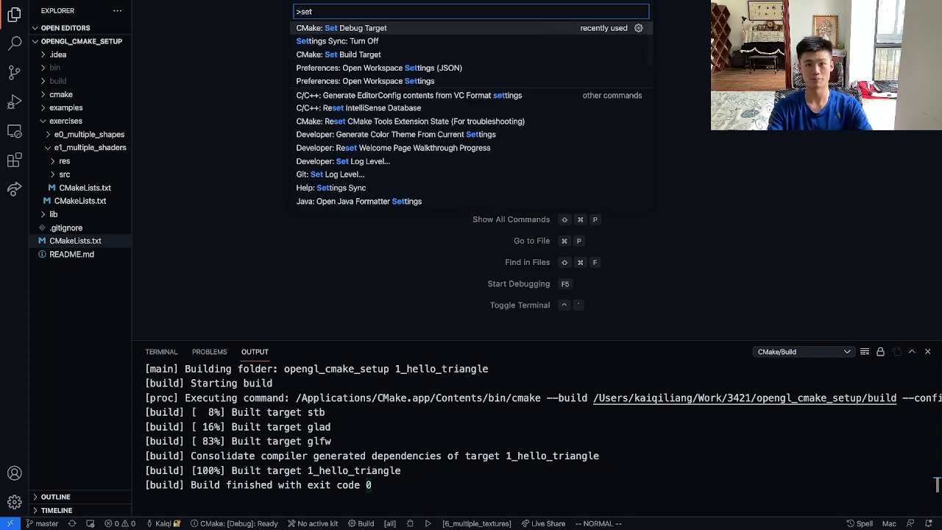
left_click(338, 53)
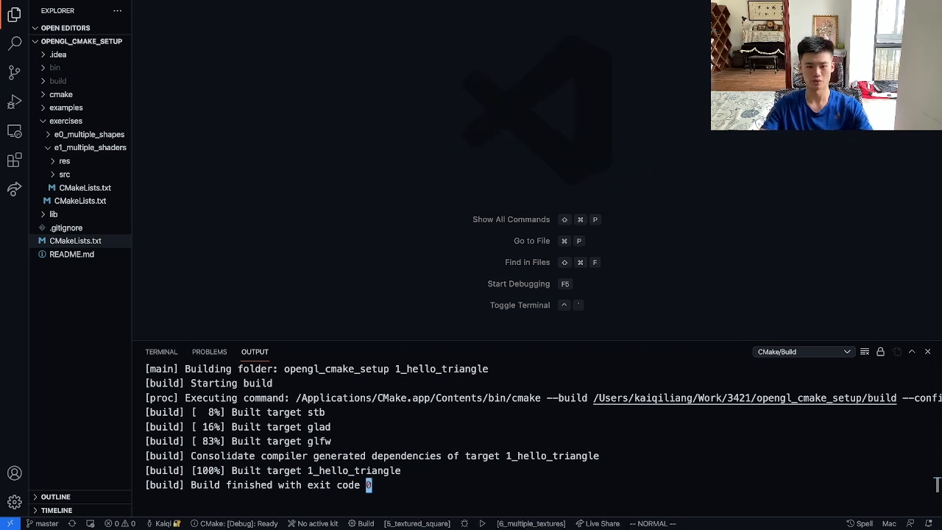
mouse_move(344, 289)
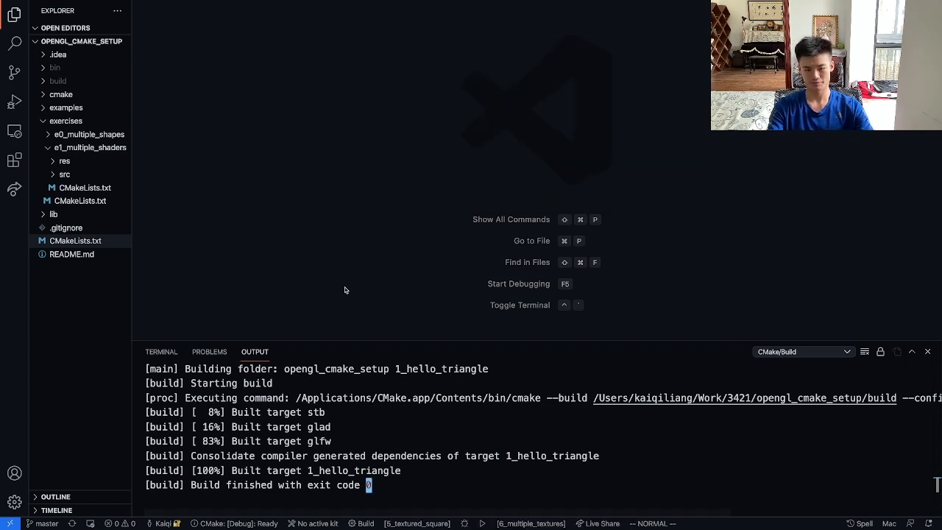
type("build")
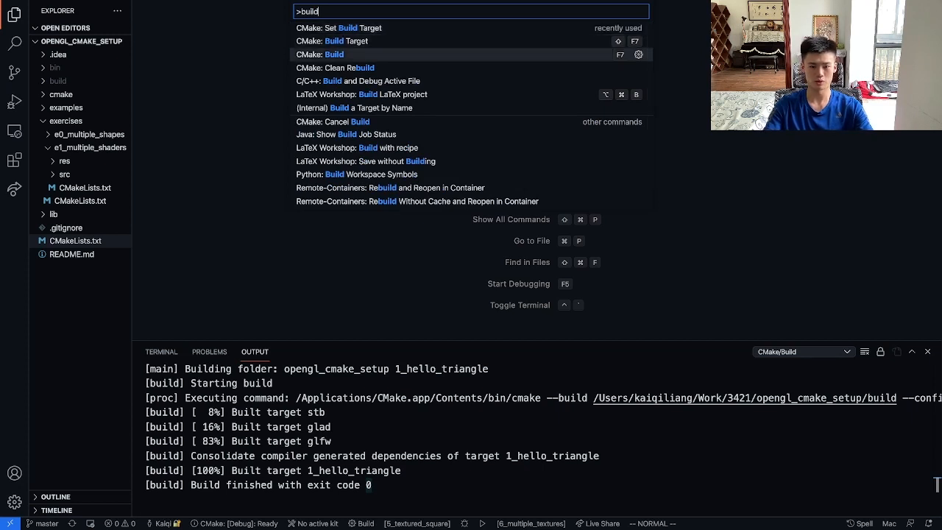
left_click(332, 53)
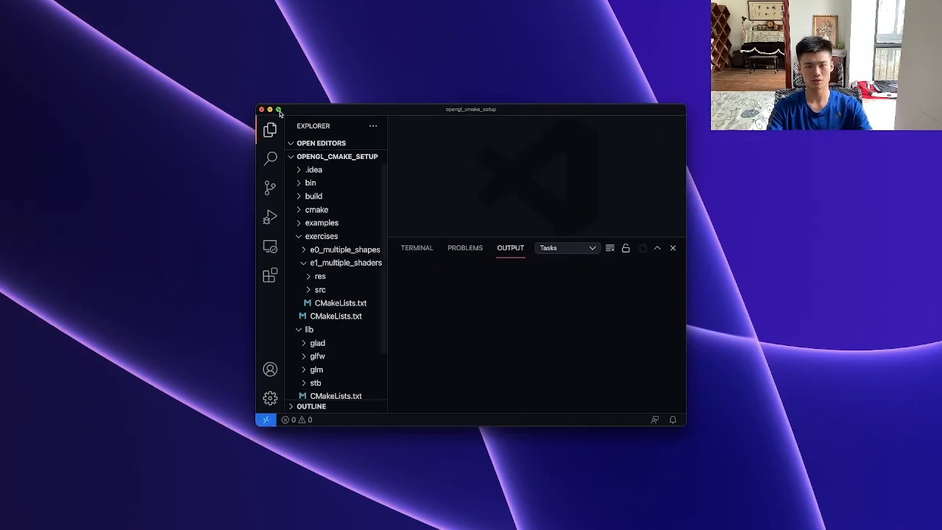
Maximize the window and accept configuring the opengl_cmake_setup project.
left_click(280, 110)
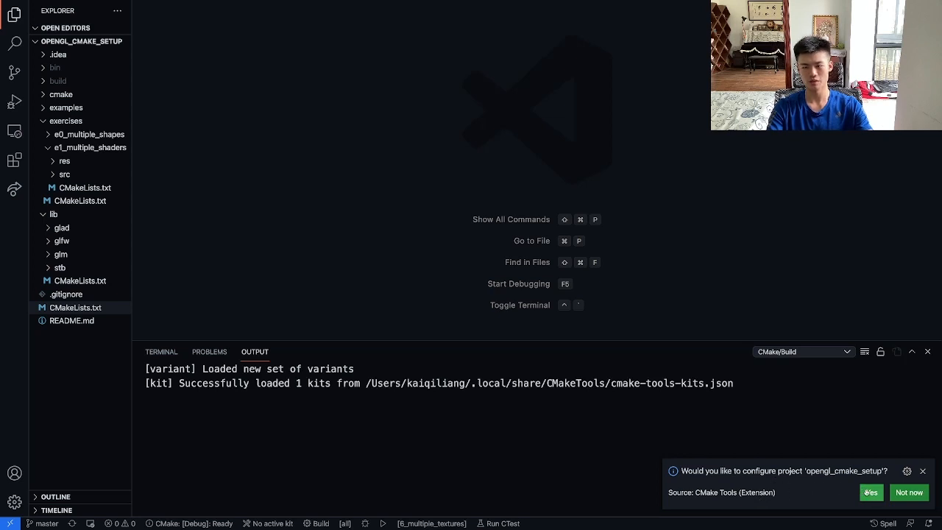
left_click(871, 492)
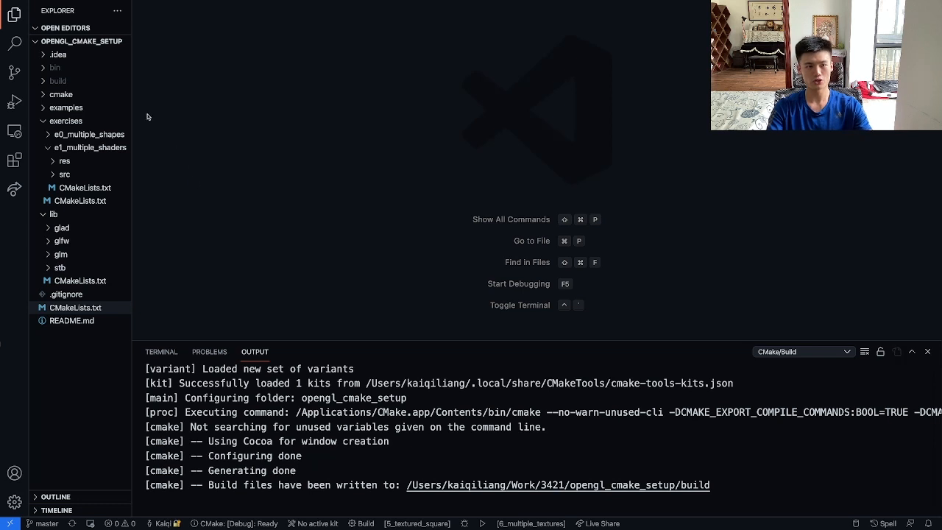
type("run")
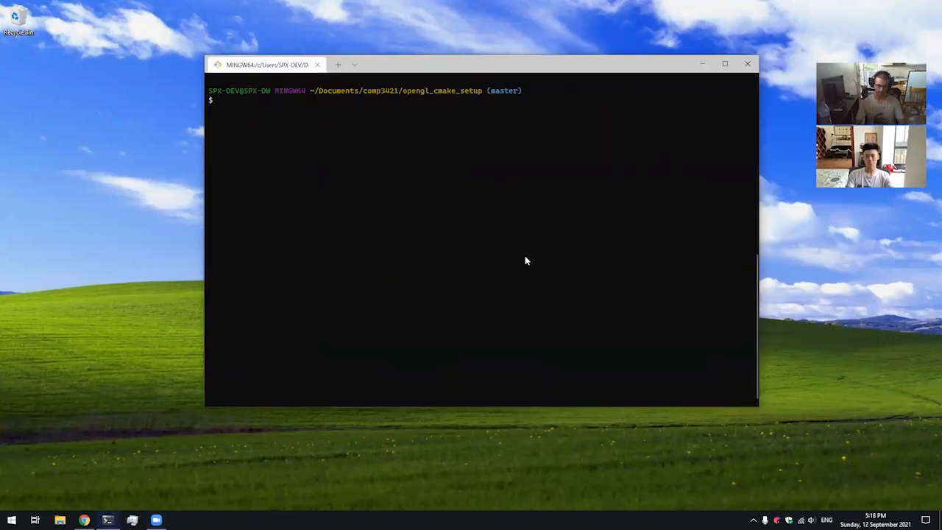
Launch VS Code on the folder with 'code .' and bring up the compiler kit list.
type("code")
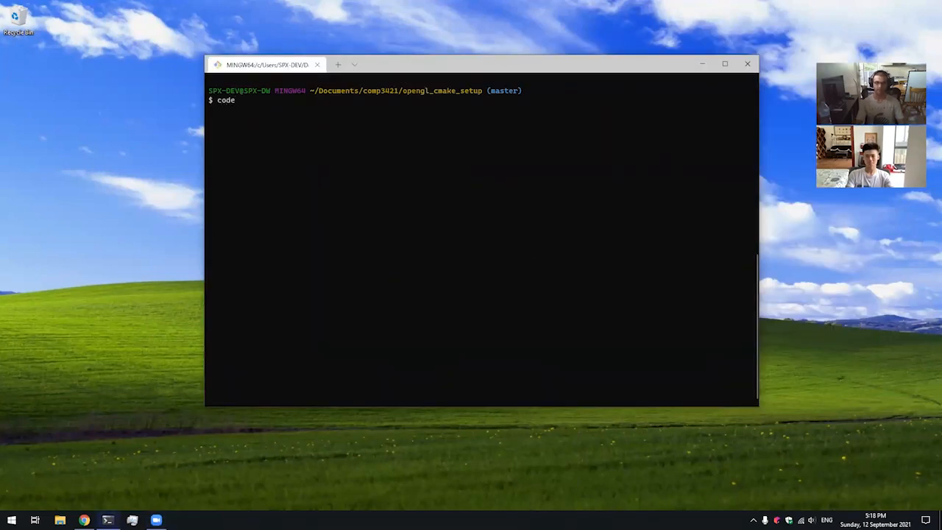
type(".")
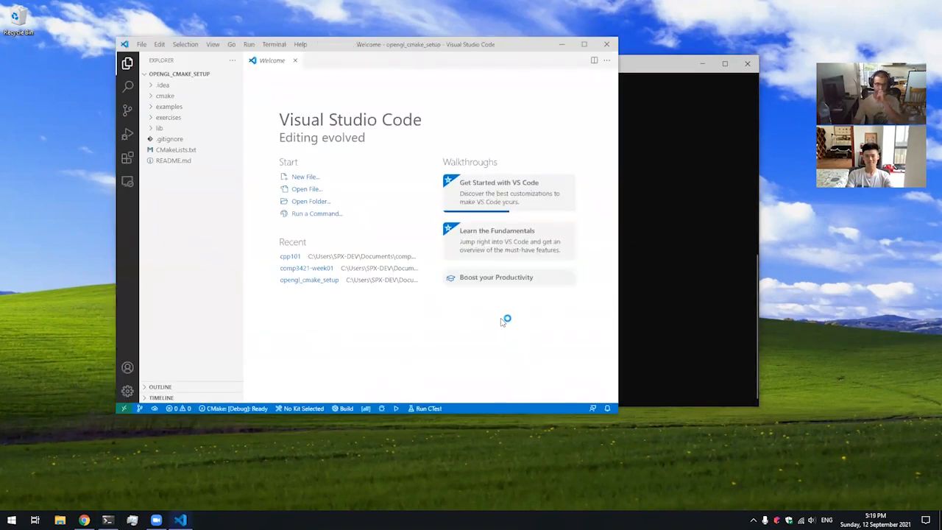
left_click(321, 409)
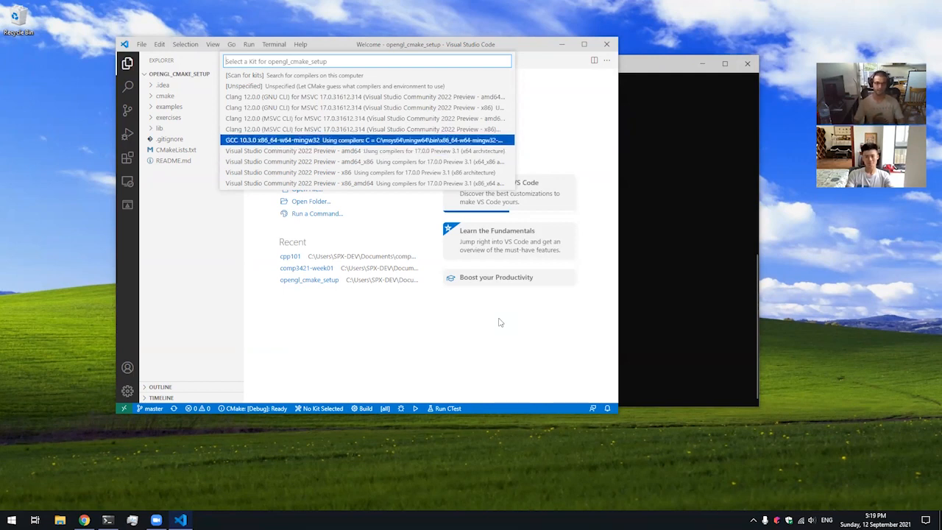
Select the GCC 10.3.0 x86_64-w64-mingw32 kit so CMake configures with it.
left_click(361, 140)
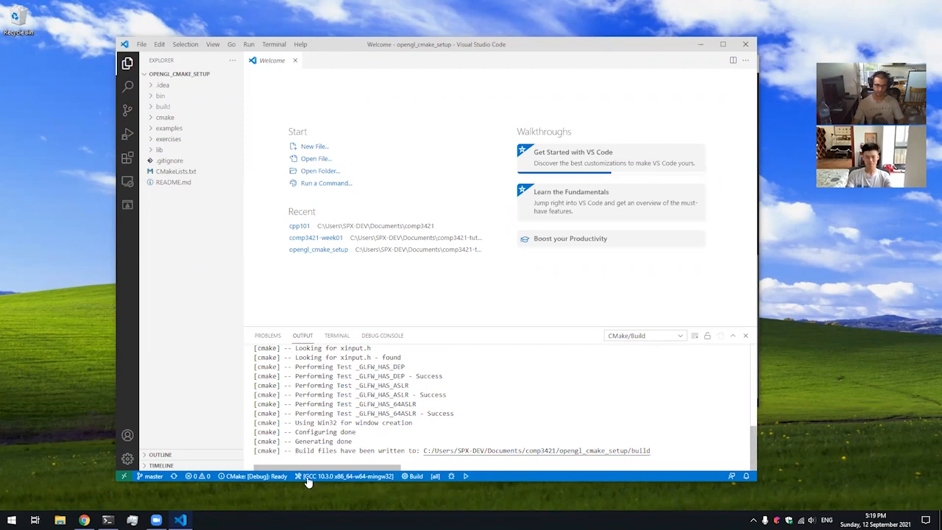
left_click(346, 477)
type(">cmake: sel")
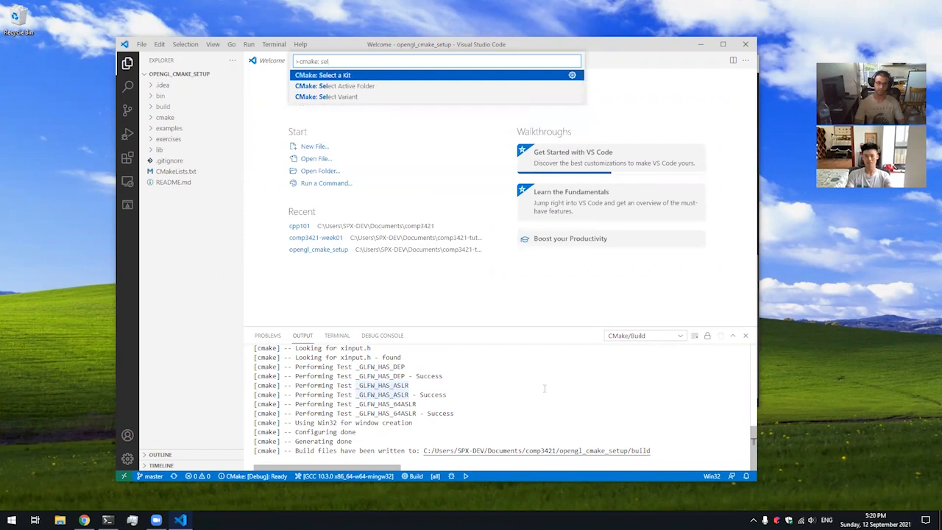
left_click(322, 75)
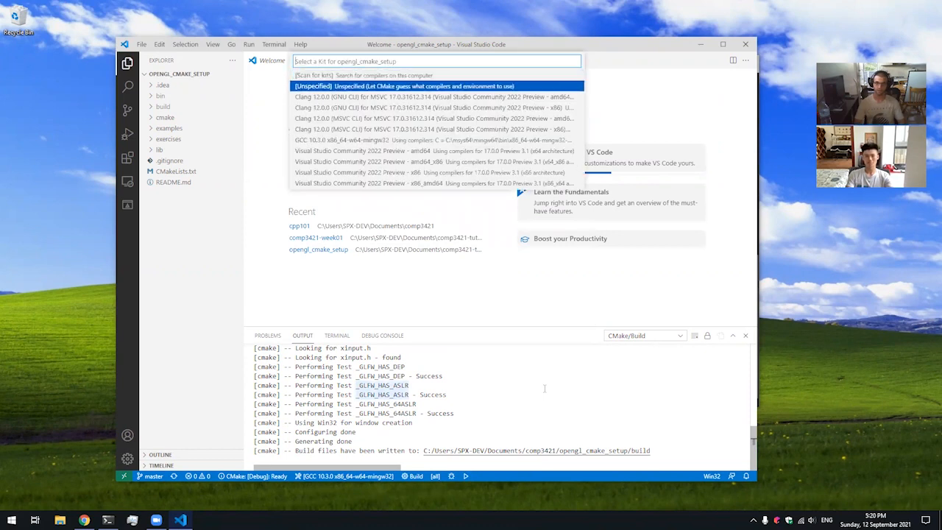
key("Escape")
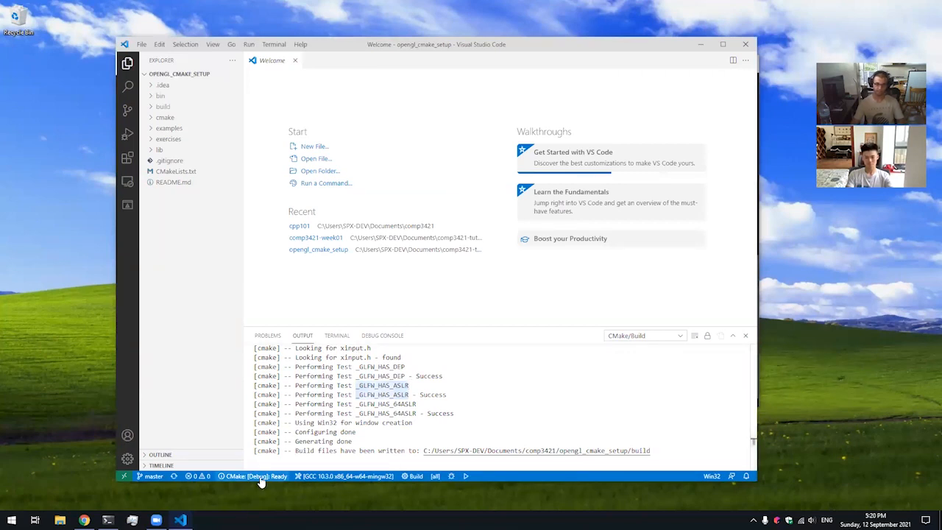
Show the build variant choices from the CMake: [Debug] status bar item.
left_click(254, 475)
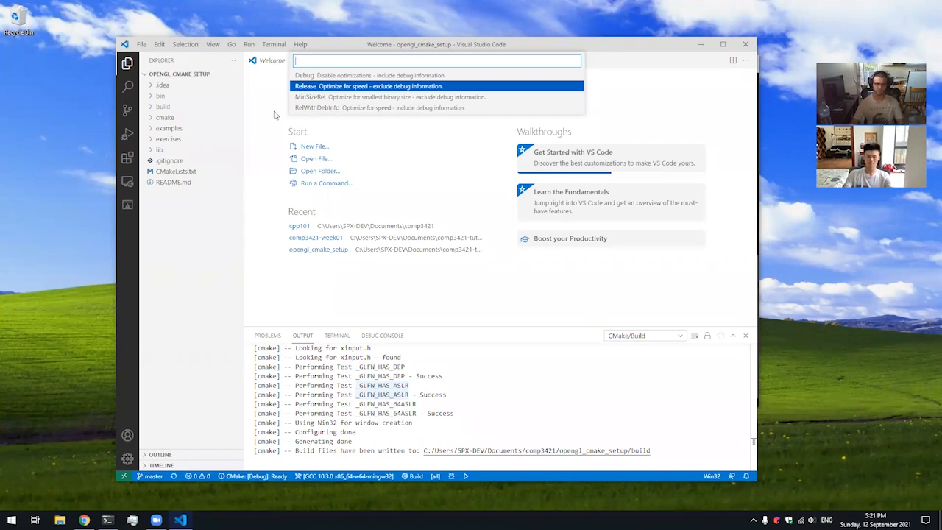
mouse_move(380, 182)
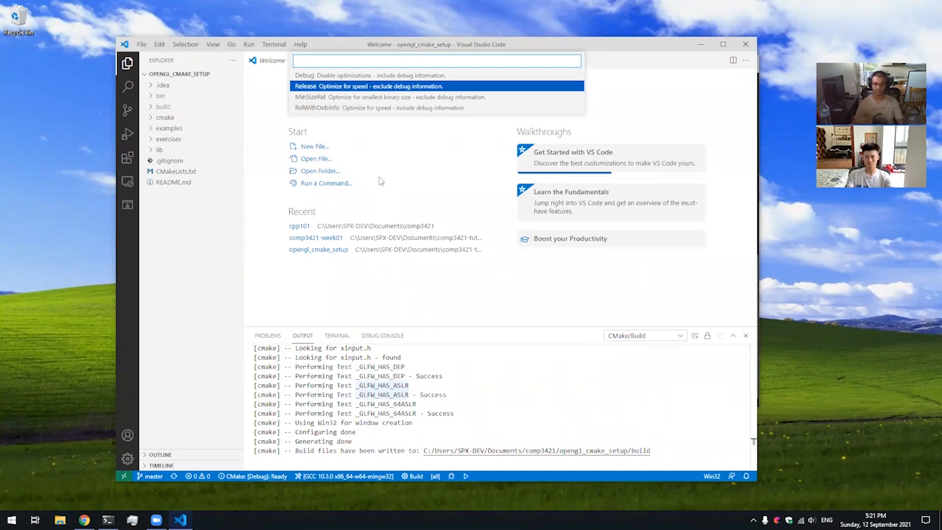
mouse_move(402, 298)
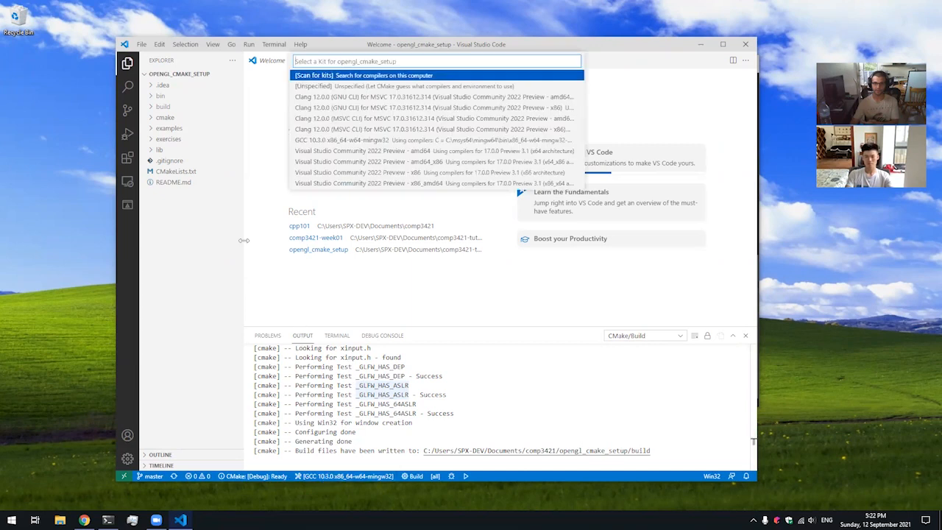
mouse_move(309, 162)
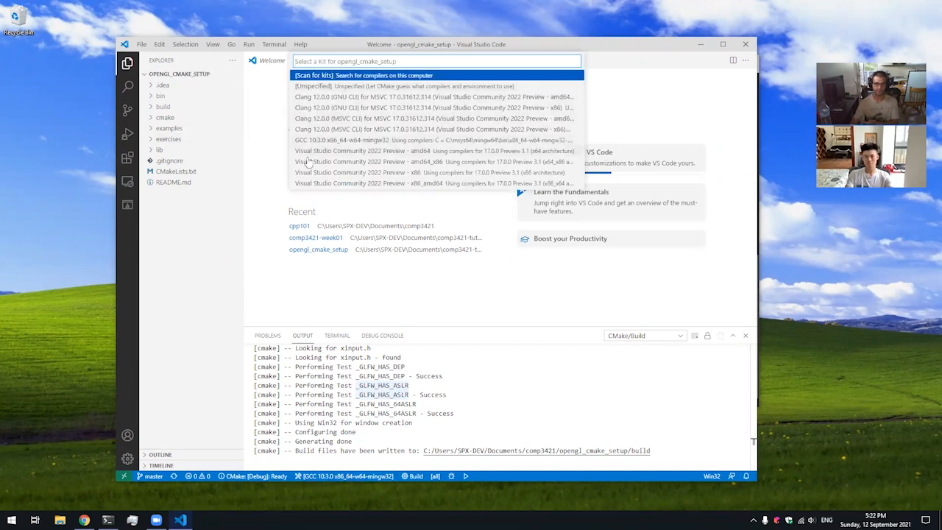
mouse_move(342, 287)
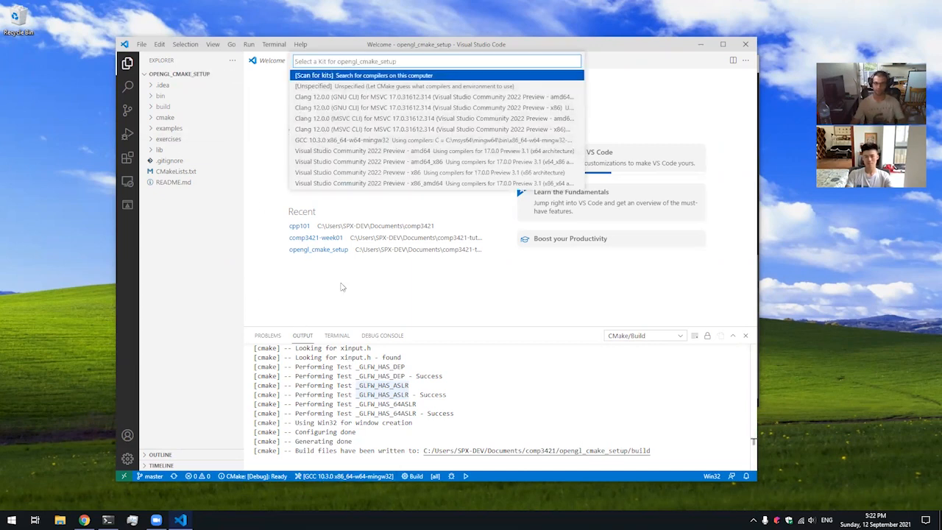